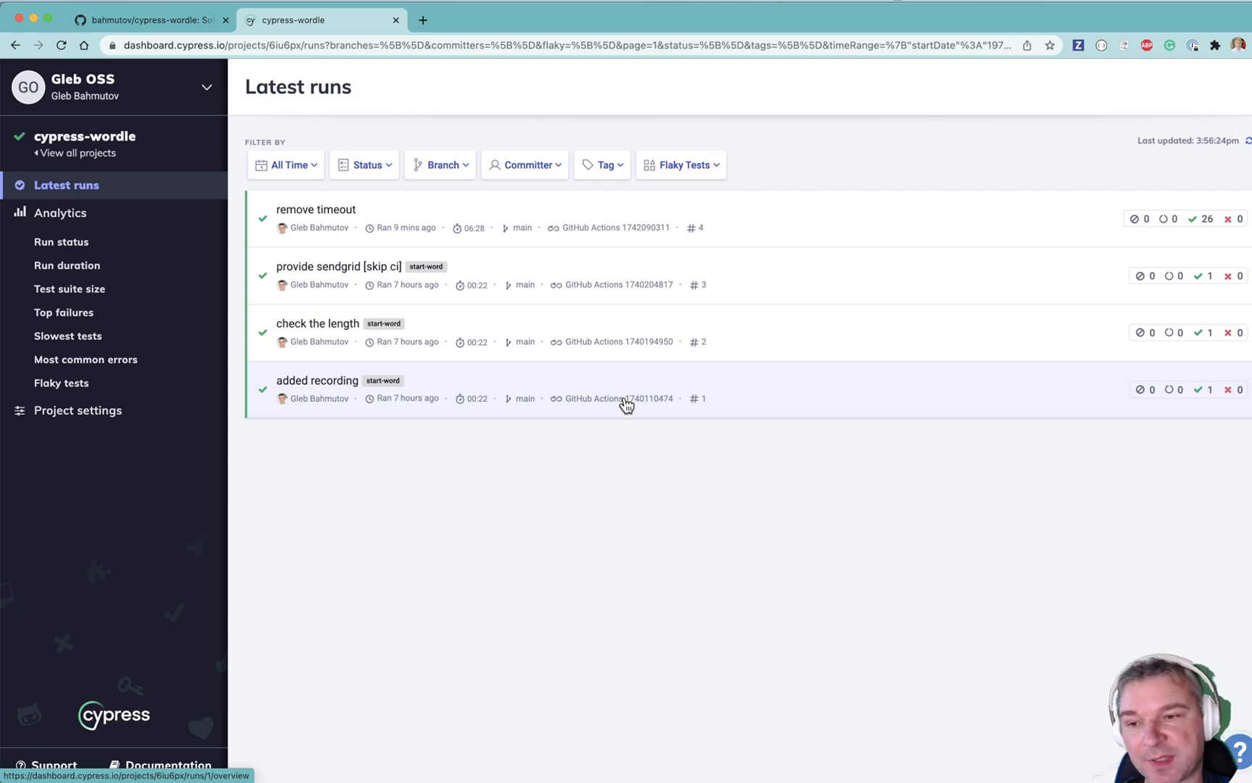
- Show run #4 'remove timeout' specs in the Machines view: 12 specs on one machine
{"action": "left_click", "coordinate": [315, 209]}
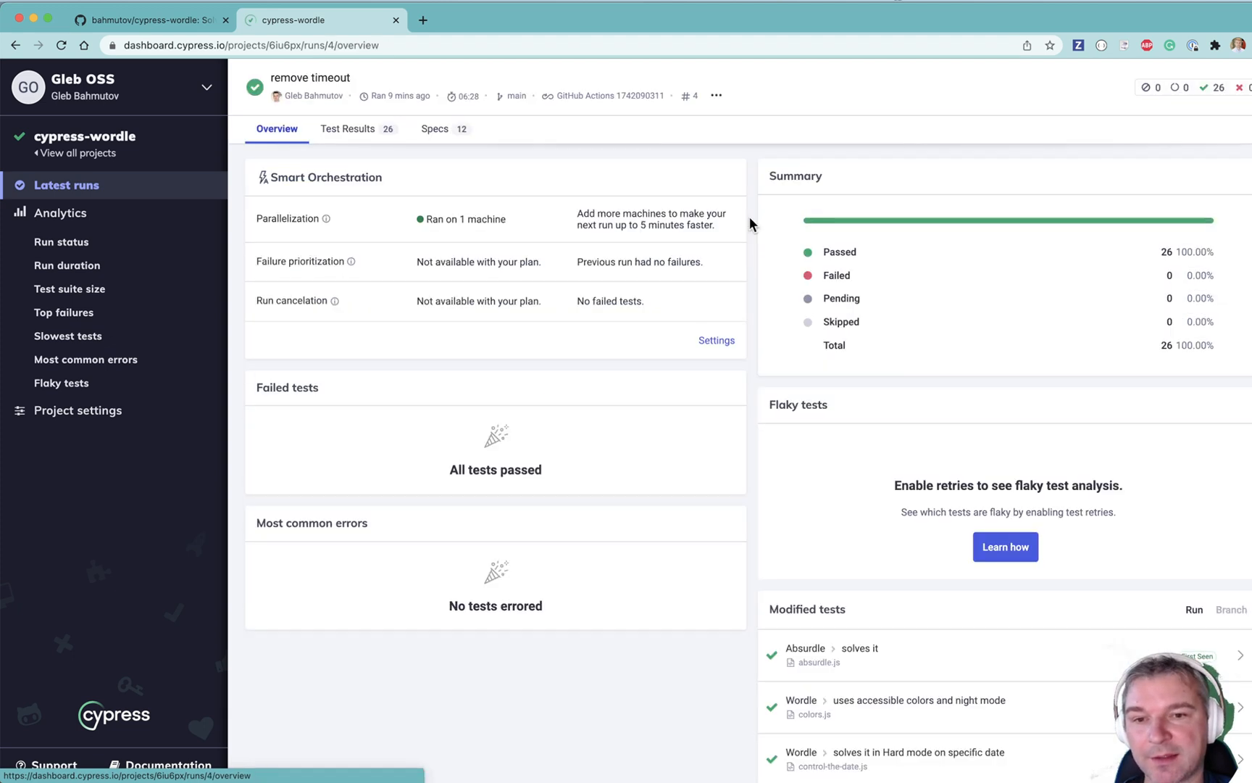
{"action": "left_click", "coordinate": [435, 129]}
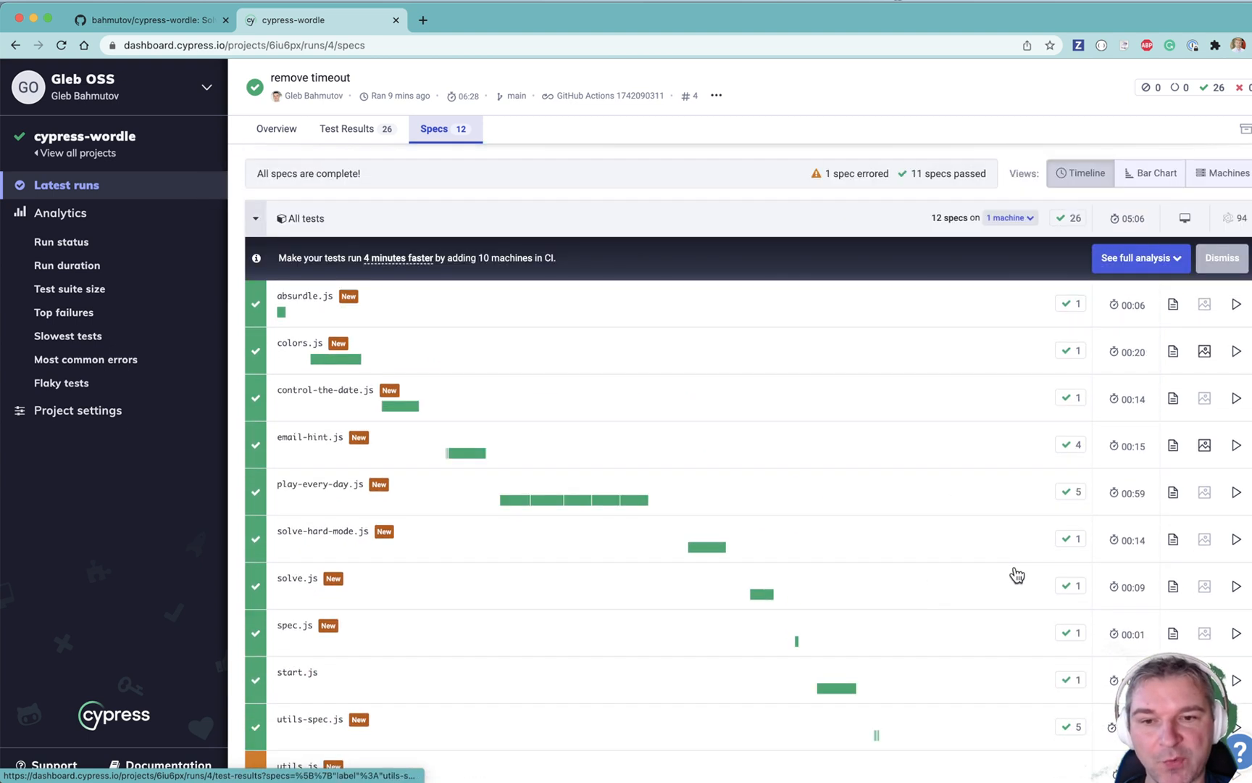
{"action": "left_click", "coordinate": [1204, 172]}
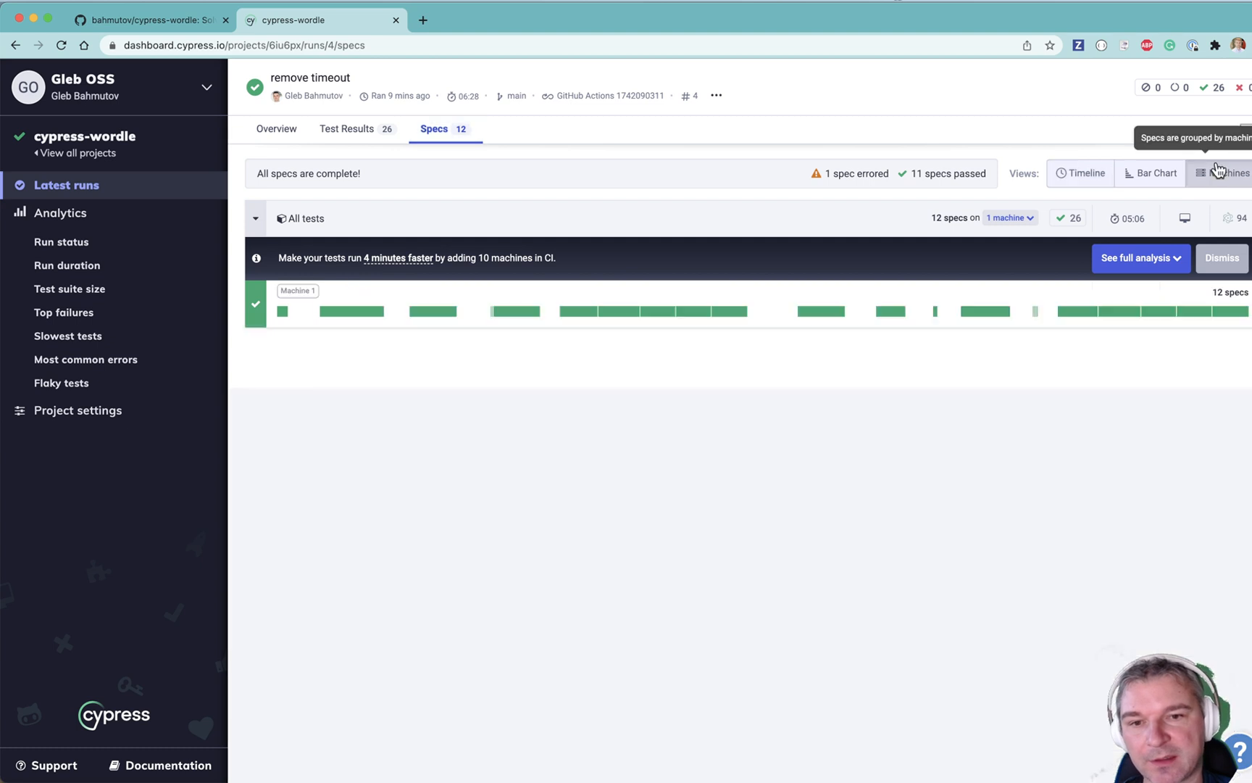
{"action": "mouse_move", "coordinate": [567, 320]}
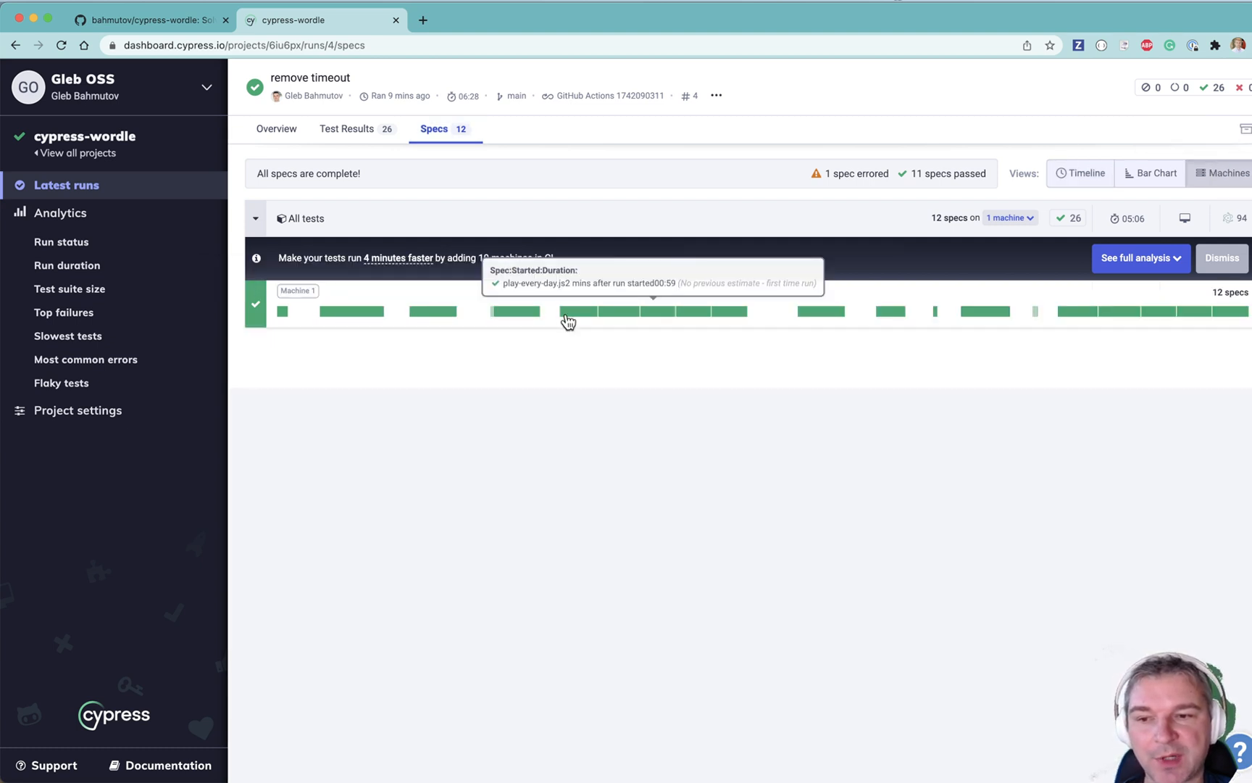
{"action": "mouse_move", "coordinate": [686, 317]}
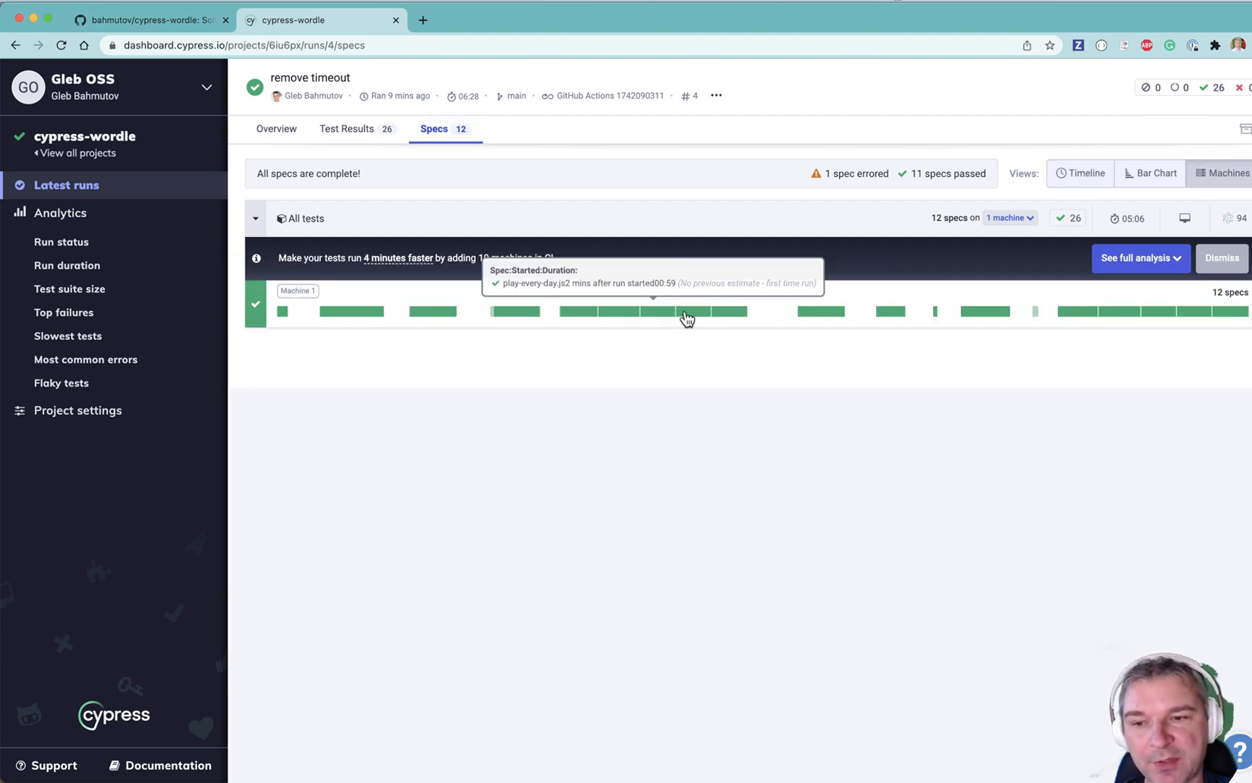
{"action": "mouse_move", "coordinate": [1046, 492]}
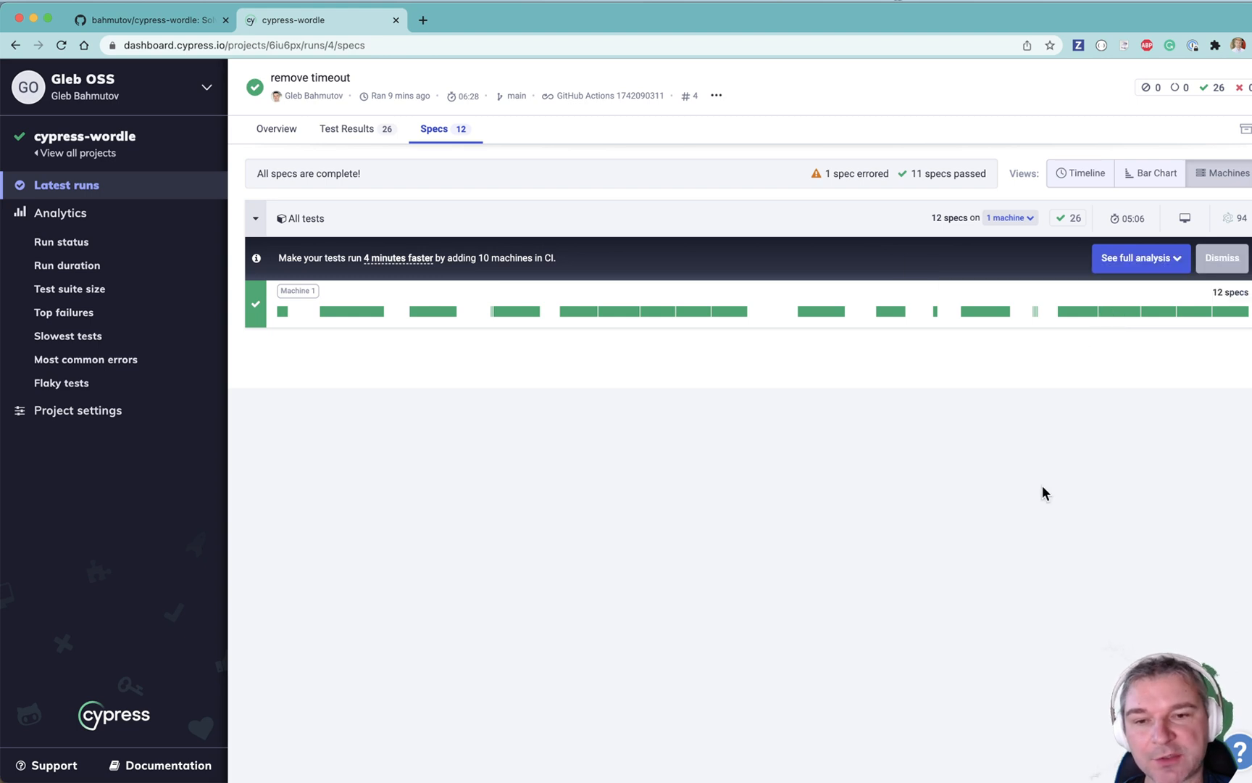
{"action": "mouse_move", "coordinate": [1144, 218]}
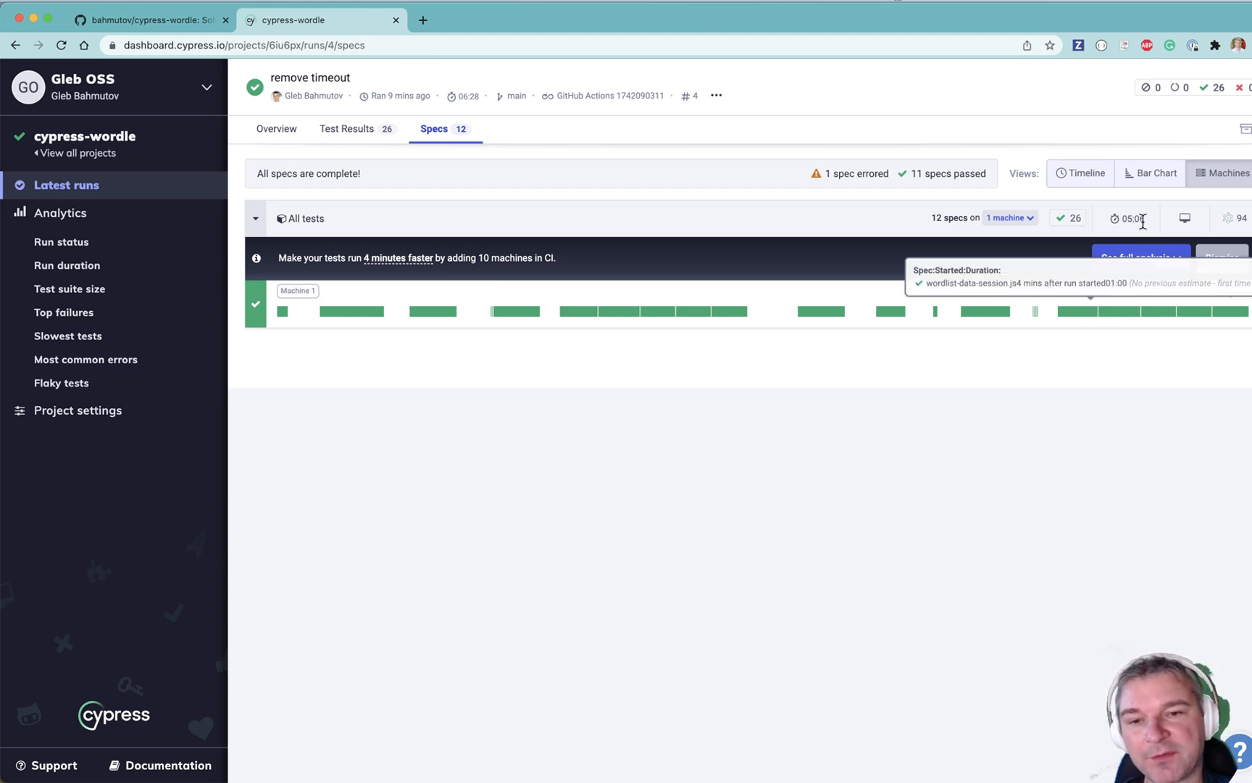
{"action": "mouse_move", "coordinate": [1143, 230]}
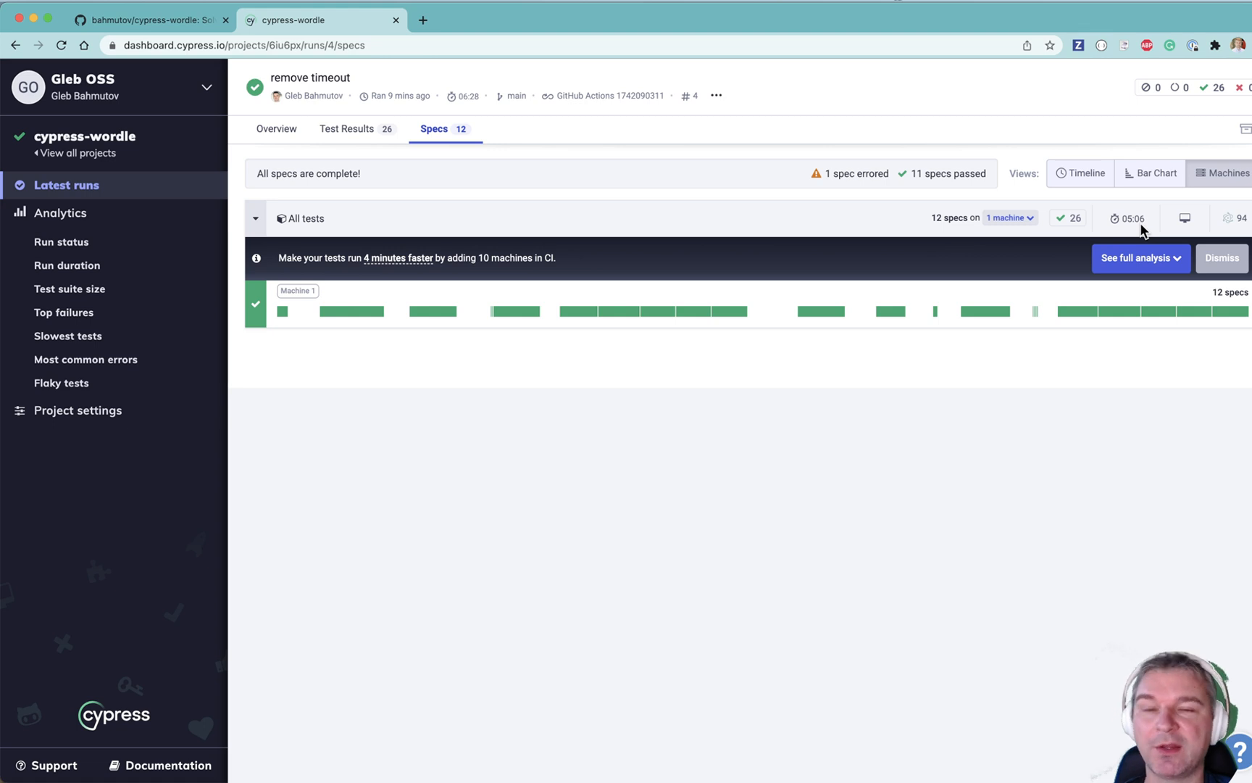
{"action": "mouse_move", "coordinate": [362, 197]}
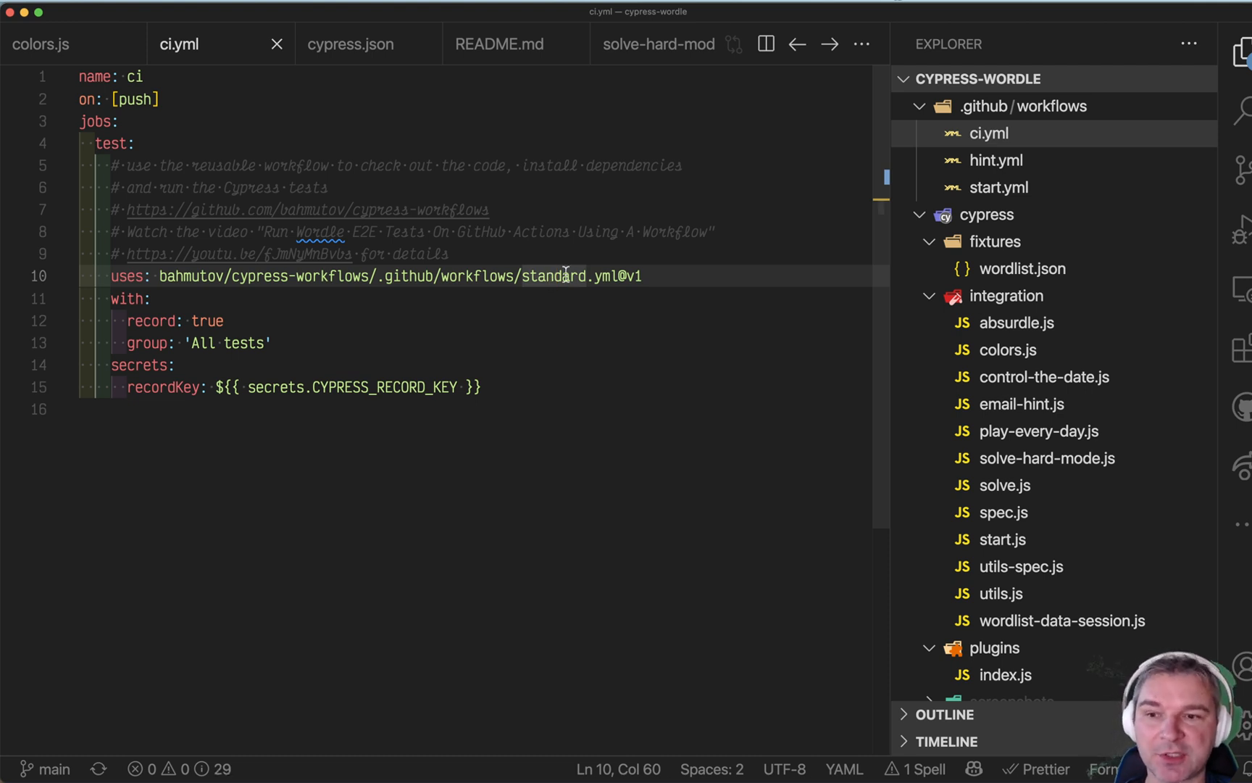
{"action": "type", "text": "parall"}
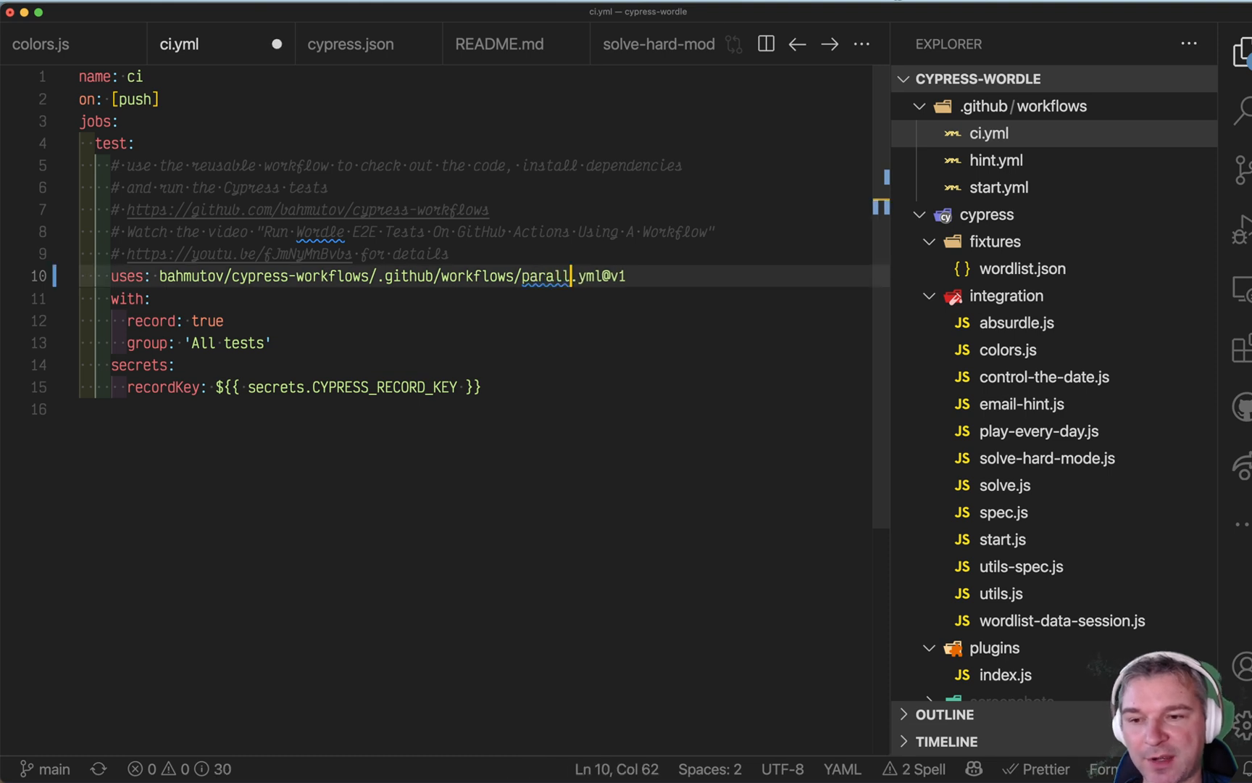
{"action": "type", "text": "el"}
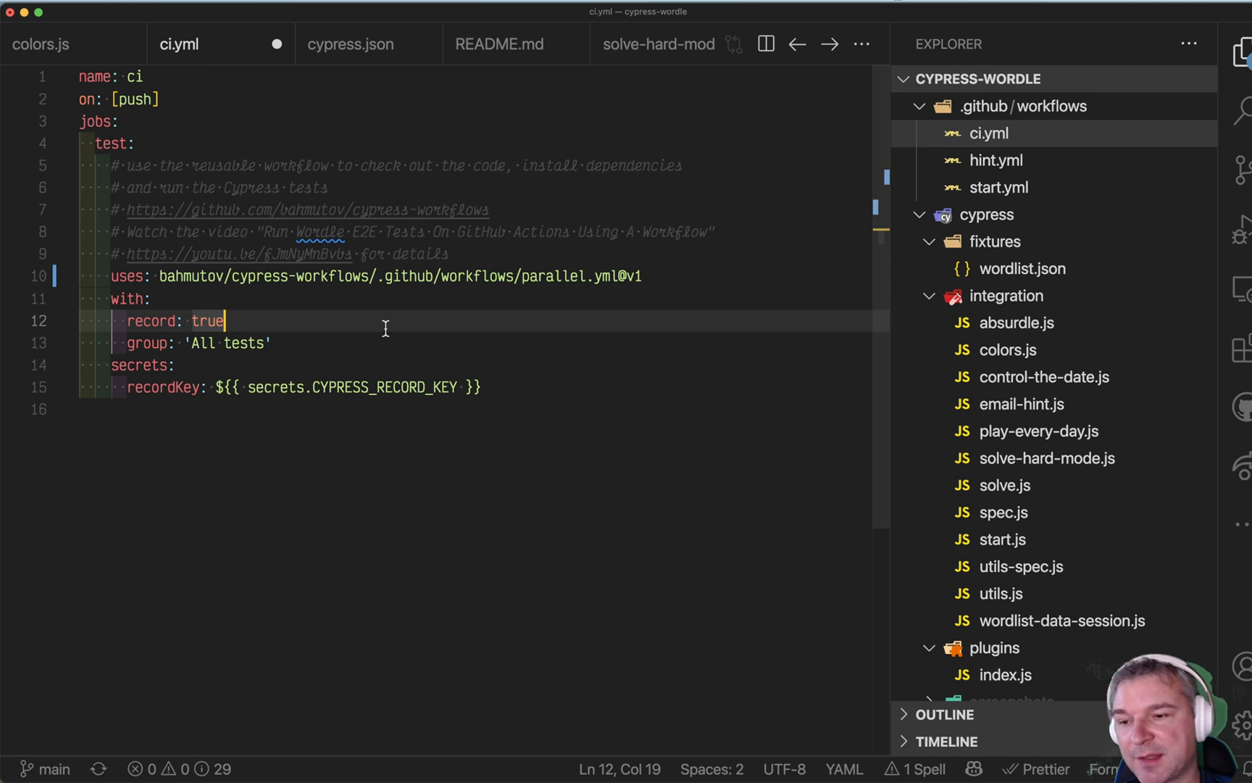
{"action": "type", "text": "CYPRESS_BASE_URL=http://localhost:3000"}
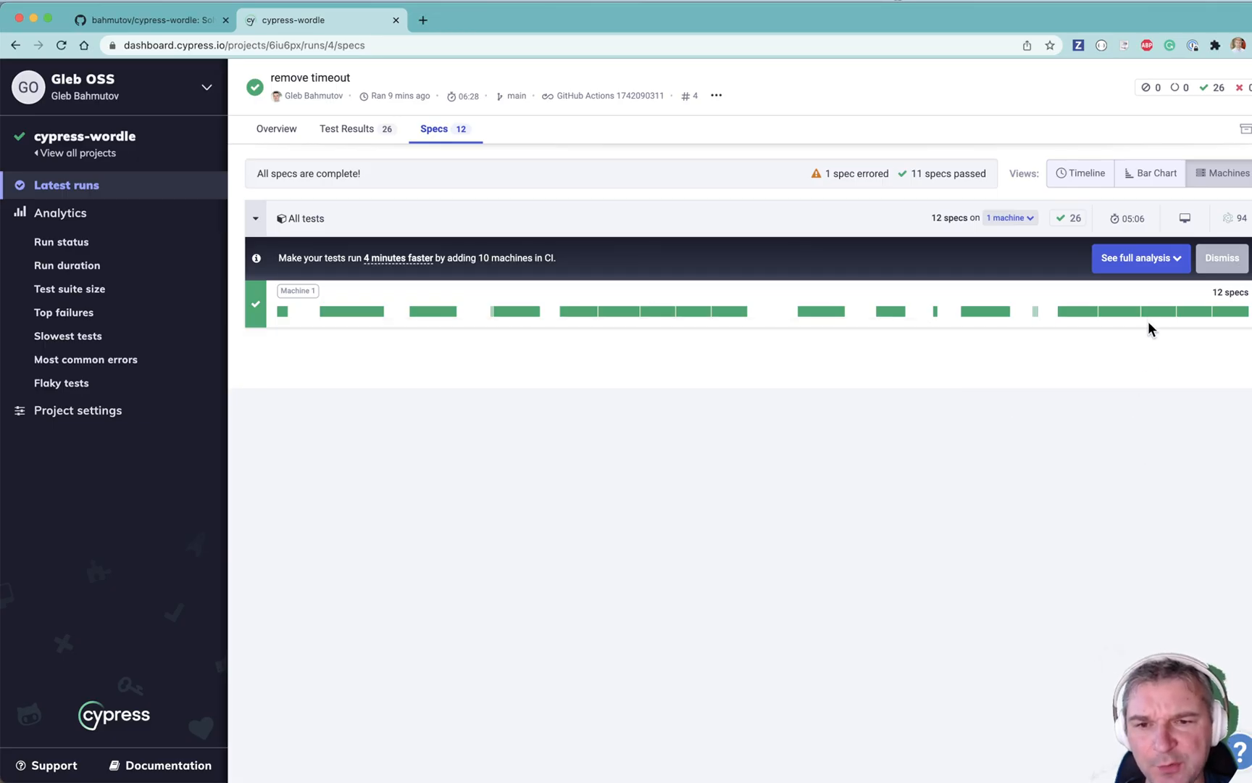
- Bring up the full parallelization analysis projecting durations for 1–11 machines
{"action": "left_click", "coordinate": [1139, 257]}
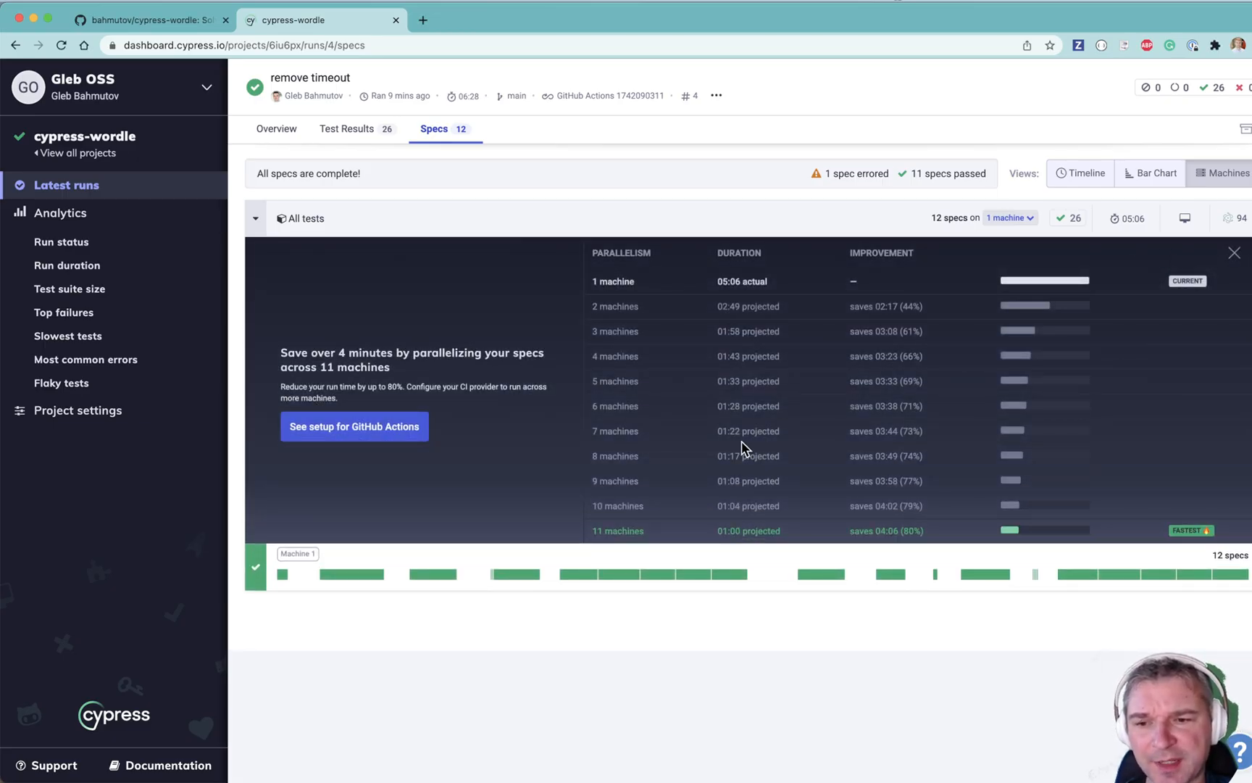
{"action": "mouse_move", "coordinate": [636, 530]}
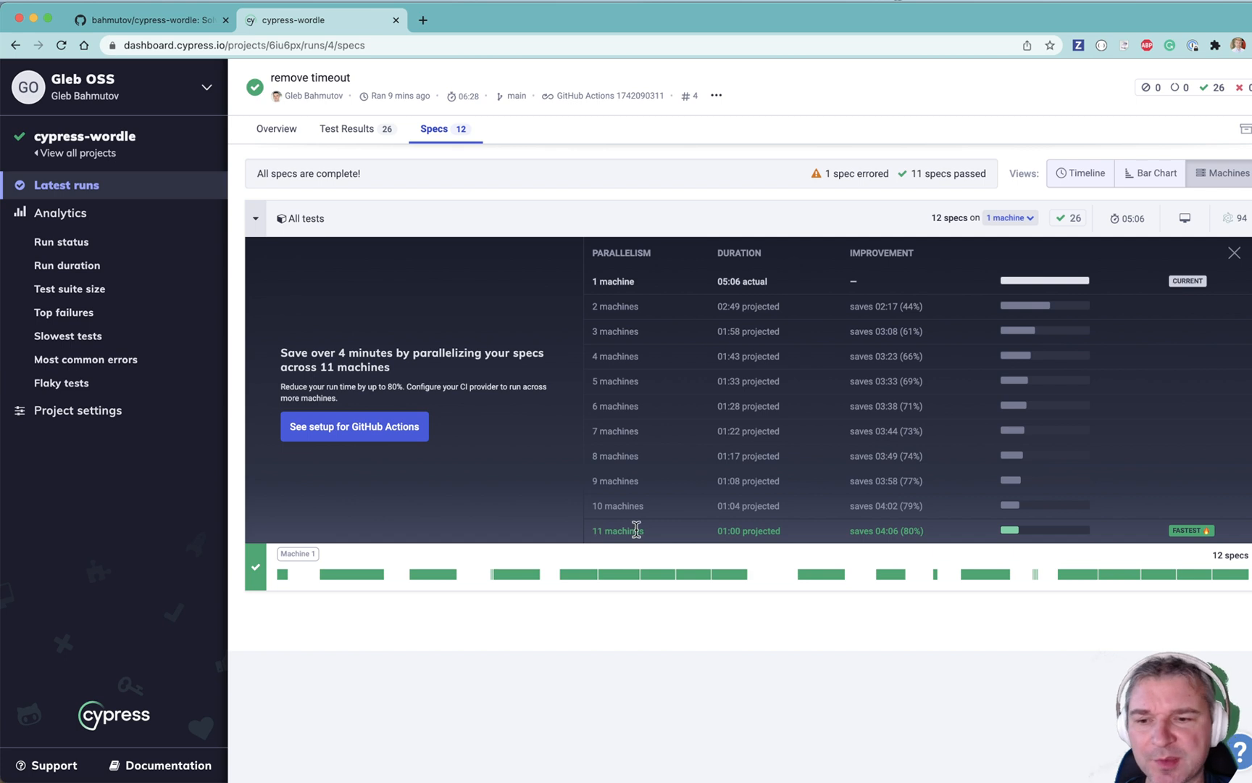
{"action": "mouse_move", "coordinate": [774, 526]}
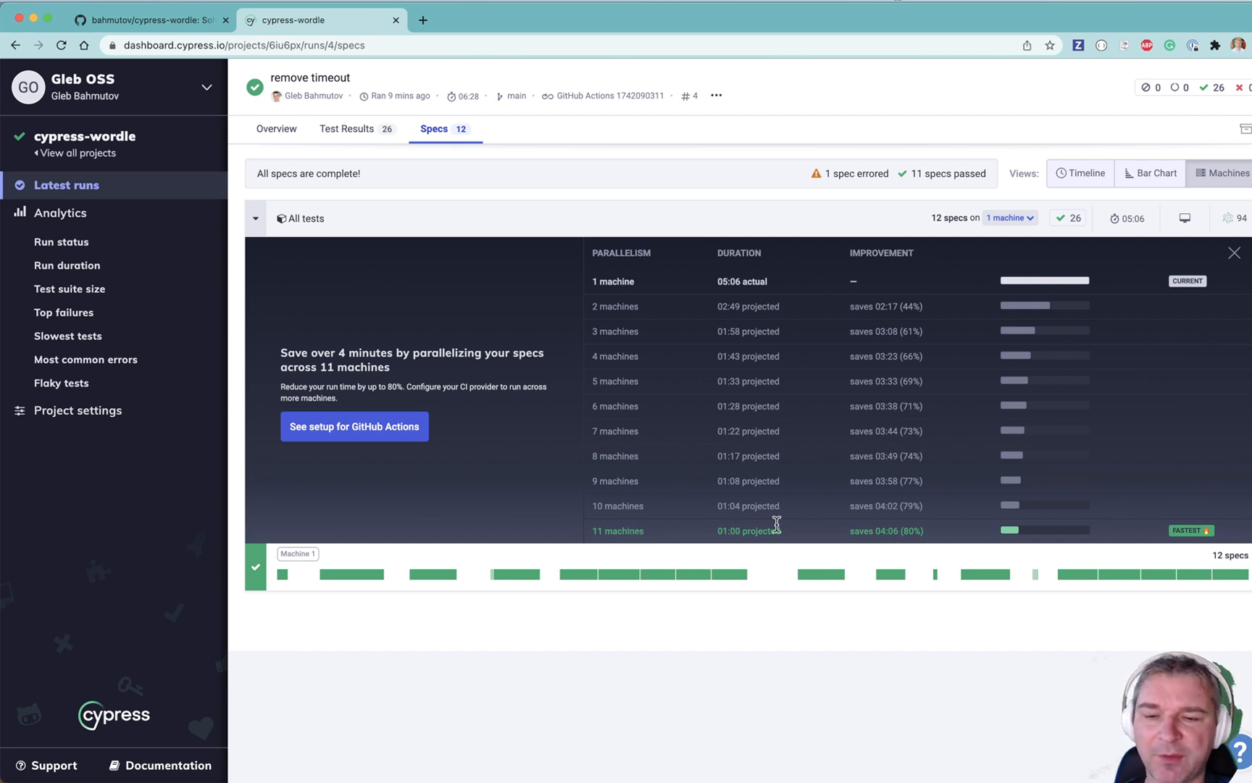
{"action": "mouse_move", "coordinate": [862, 452]}
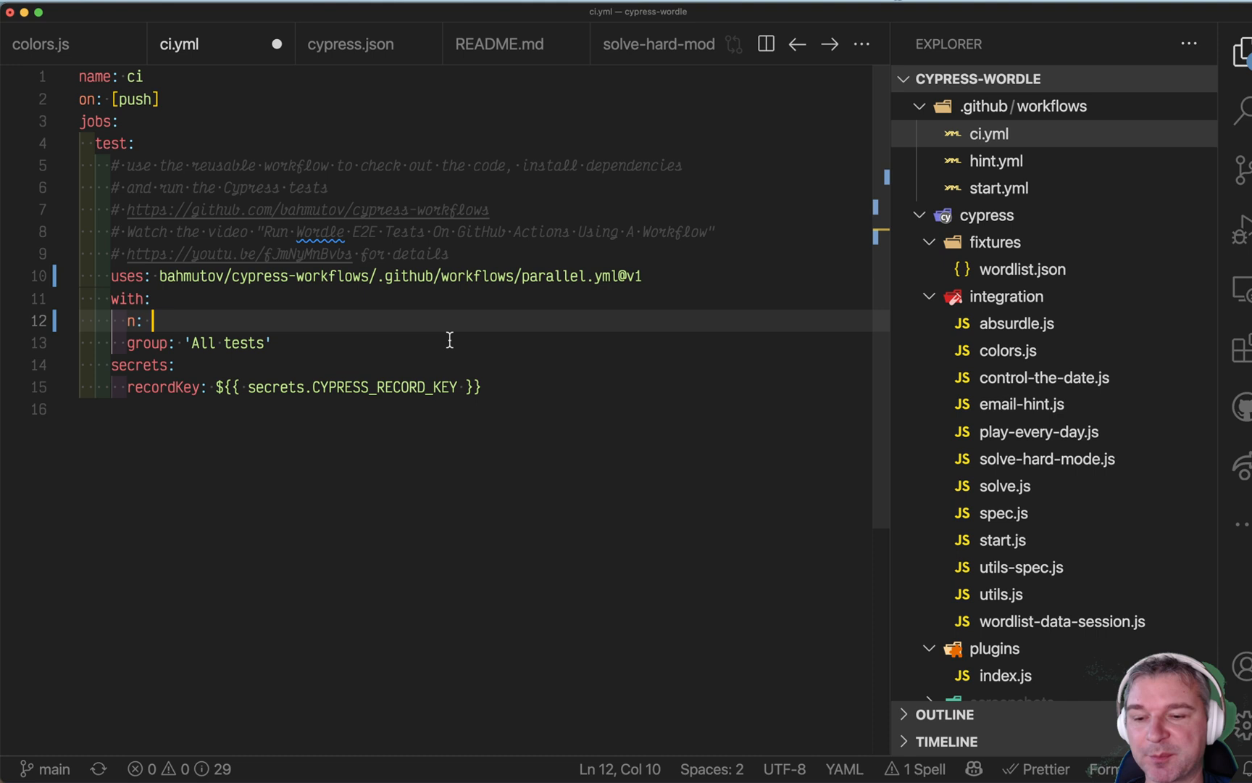
- Set 'n: 5' under 'with:' in ci.yml, save it, and move to the terminal
{"action": "type", "text": "5"}
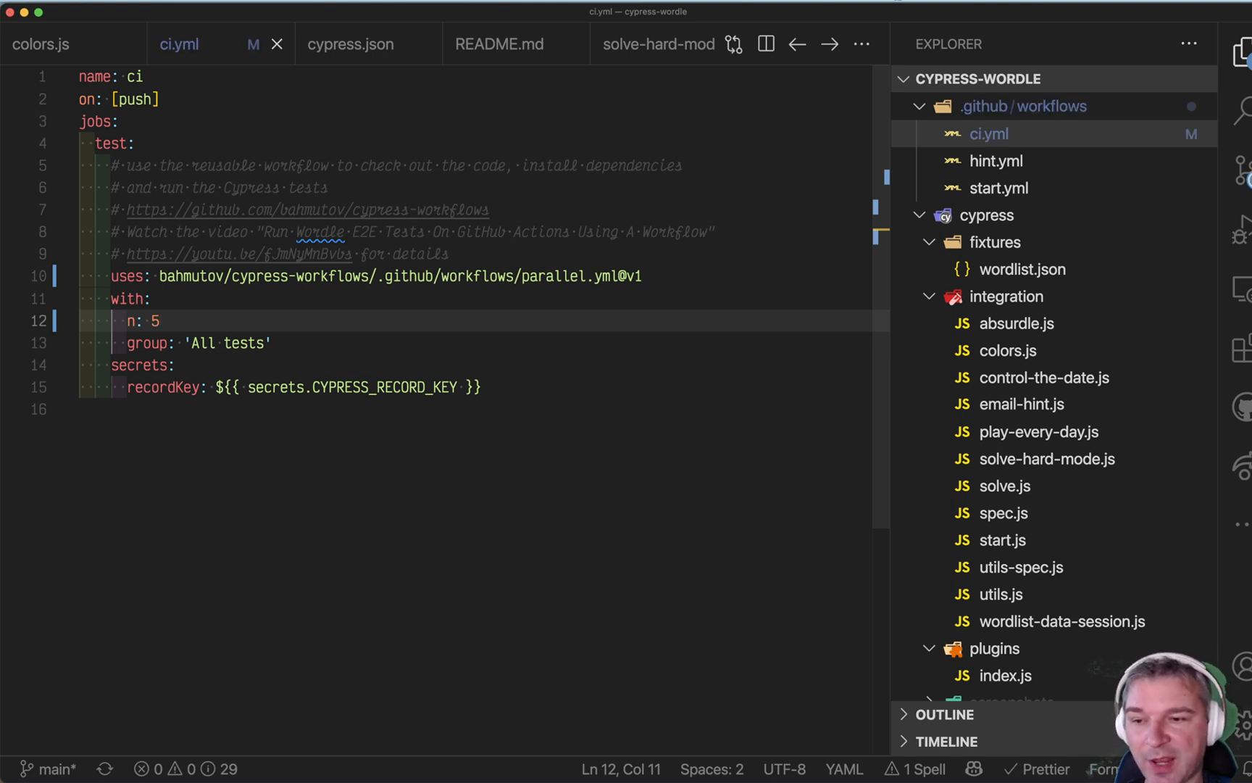
{"action": "key", "text": "cmd+tab"}
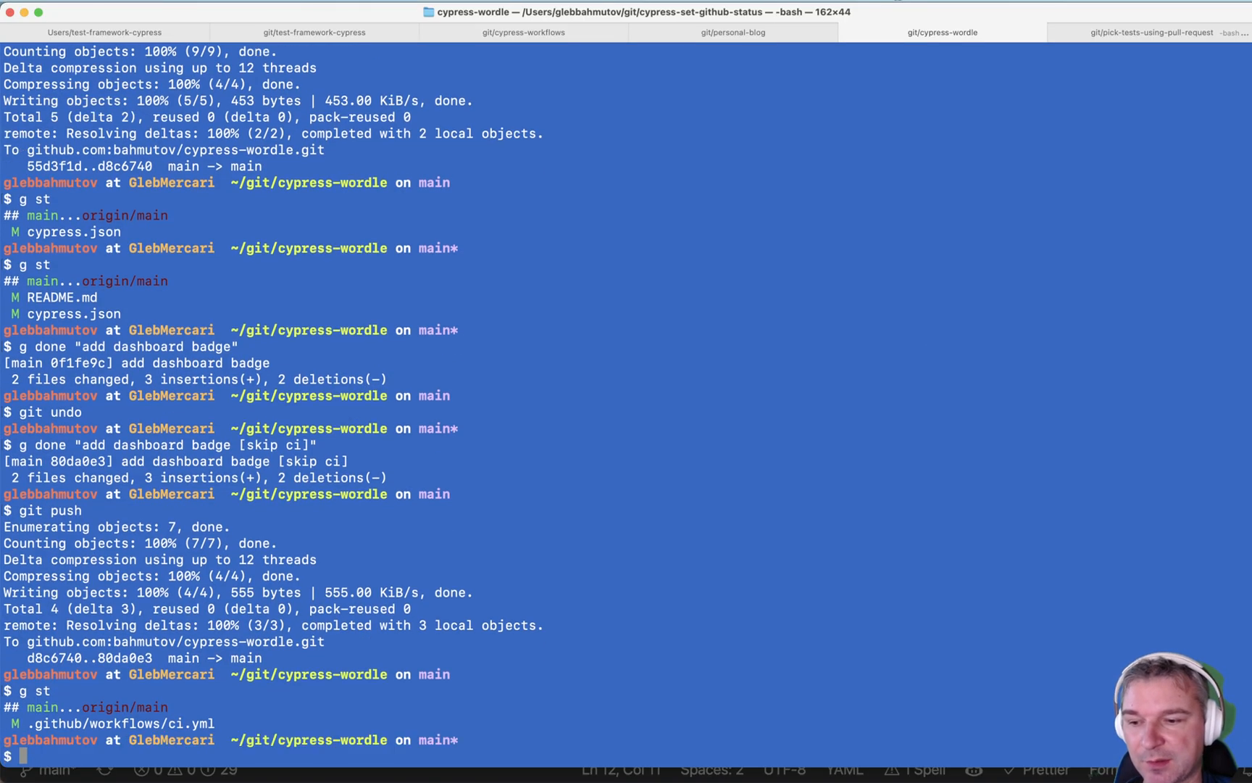
- Start the commit with 'g done "split across' as the message for the modified ci.yml
{"action": "type", "text": "g done \"split across"}
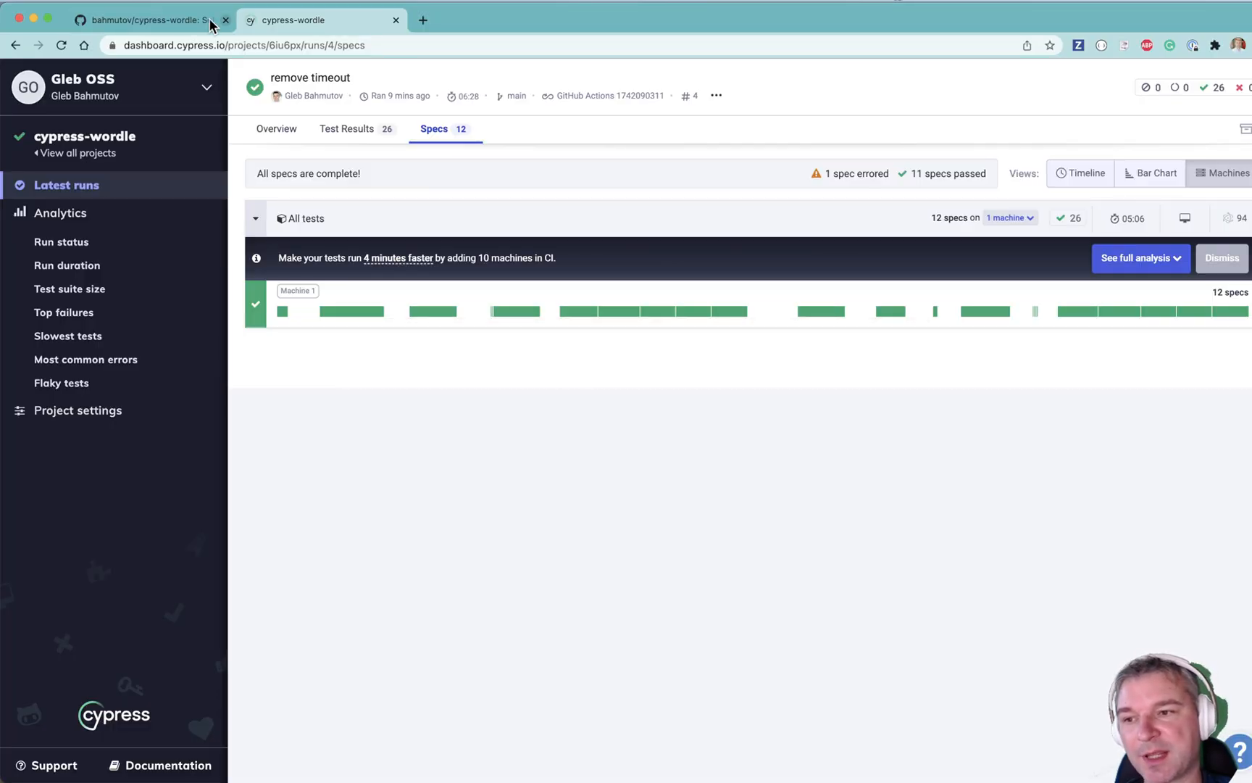
- In GitHub Actions, filter to the ci workflow and open the 'split across the machines' run
{"action": "left_click", "coordinate": [143, 21]}
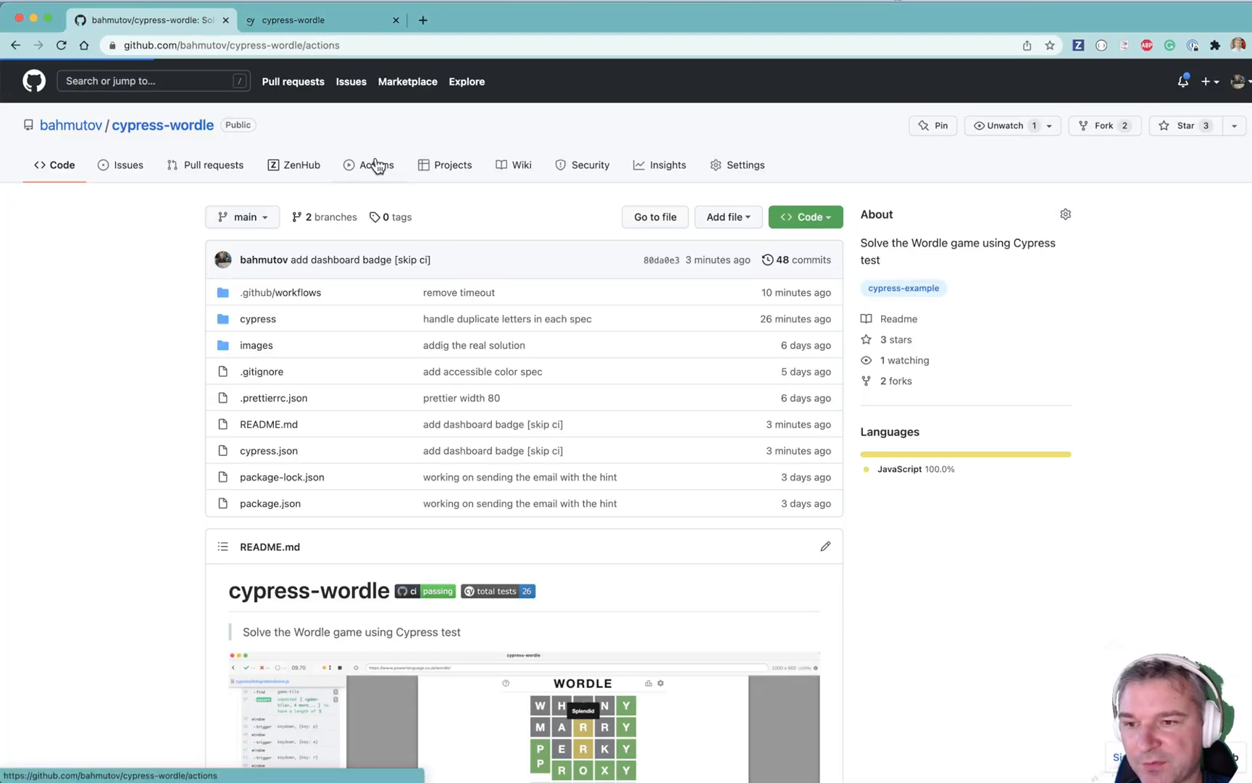
{"action": "left_click", "coordinate": [368, 166]}
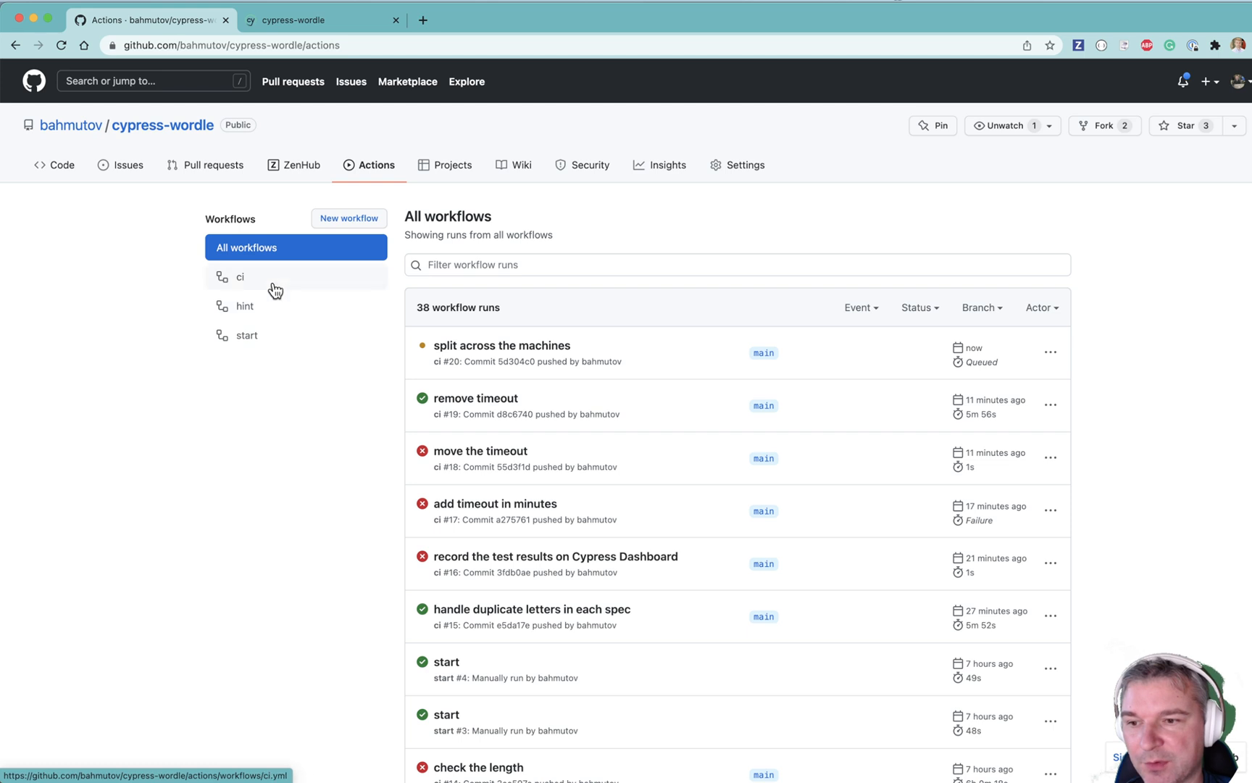
{"action": "left_click", "coordinate": [240, 277]}
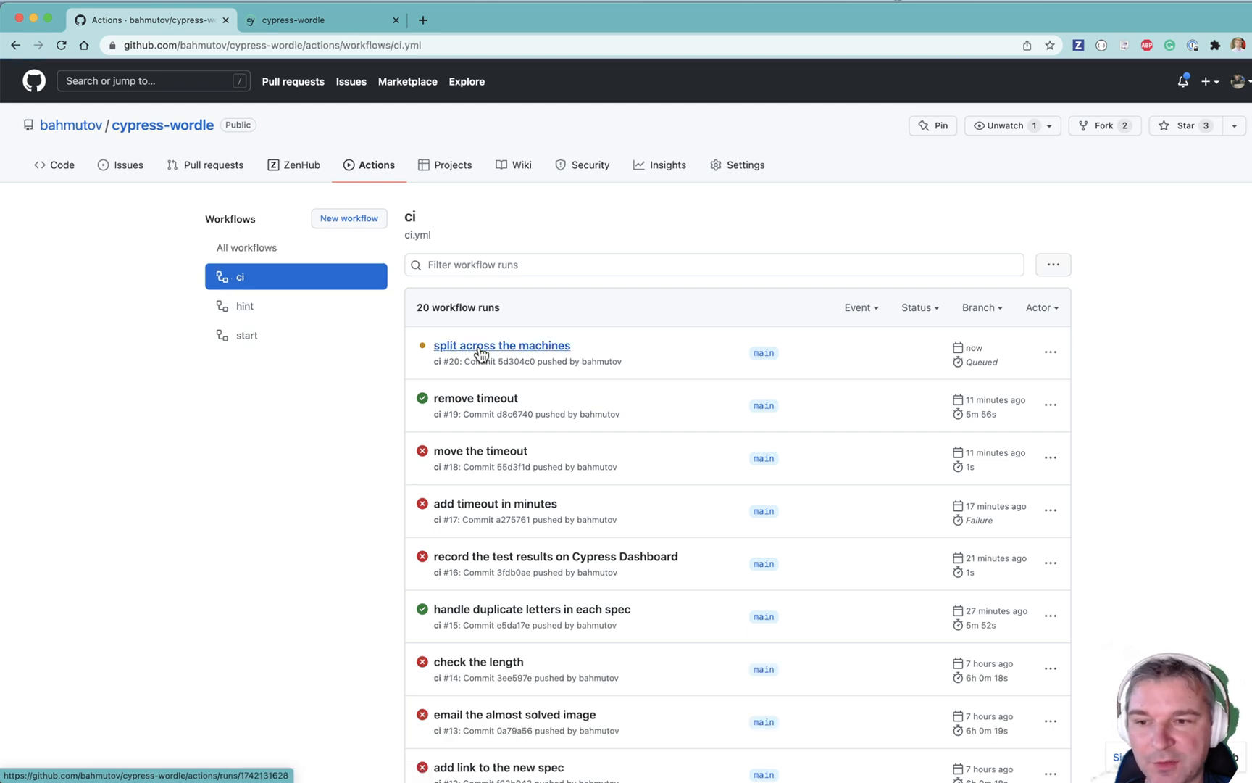
{"action": "left_click", "coordinate": [500, 345]}
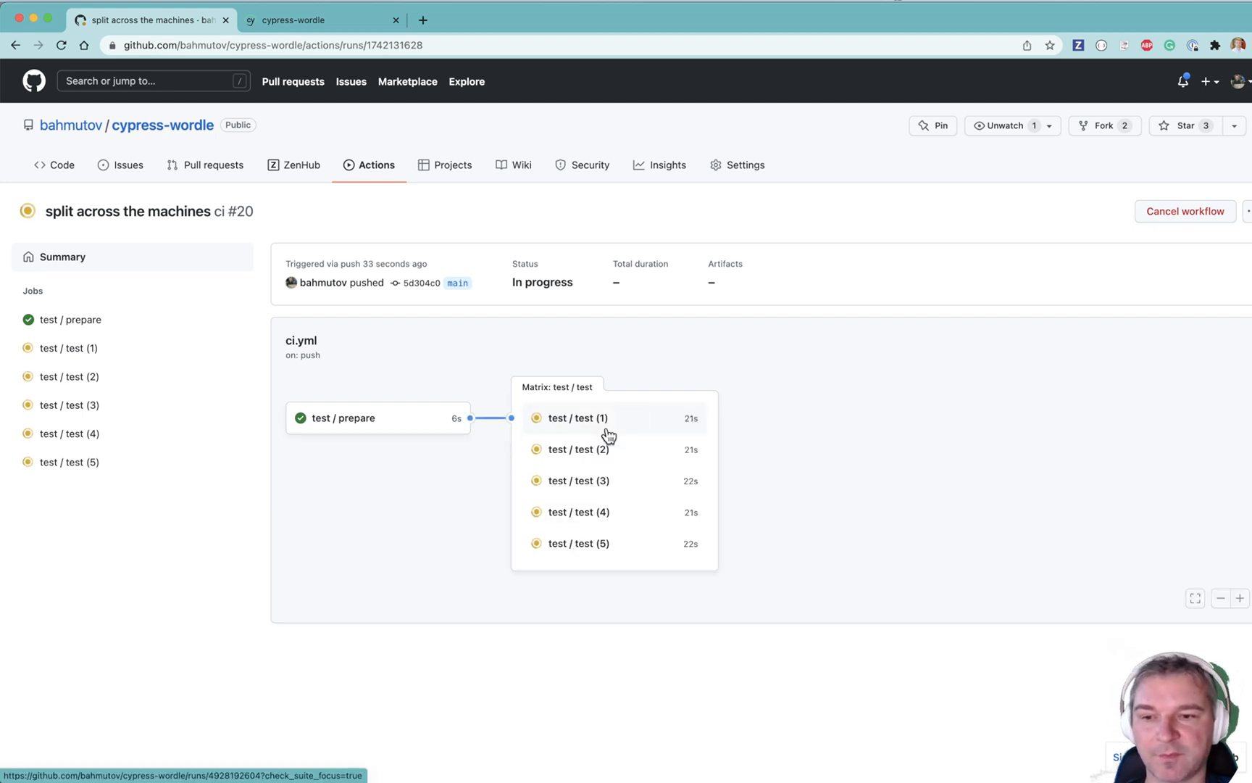
- Inspect the steps of the first test job, then return to the Cypress Dashboard page
{"action": "left_click", "coordinate": [577, 417]}
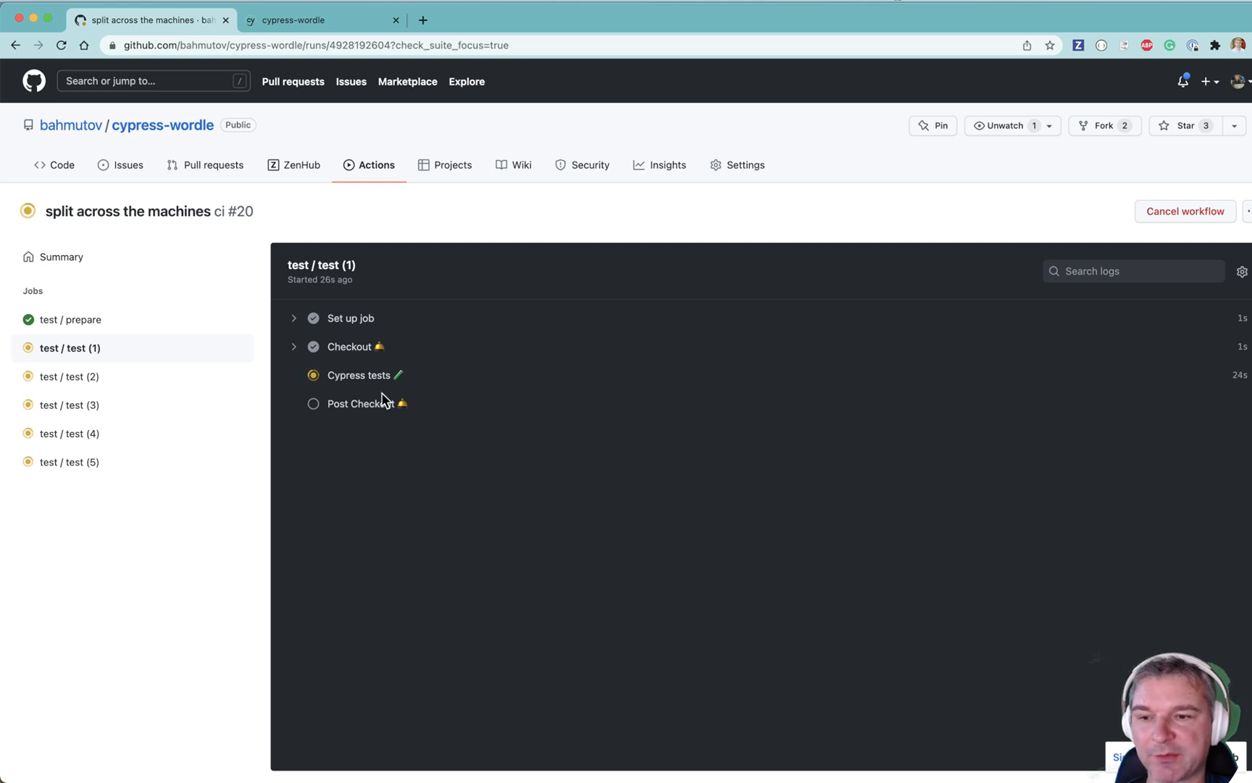
{"action": "left_click", "coordinate": [312, 18]}
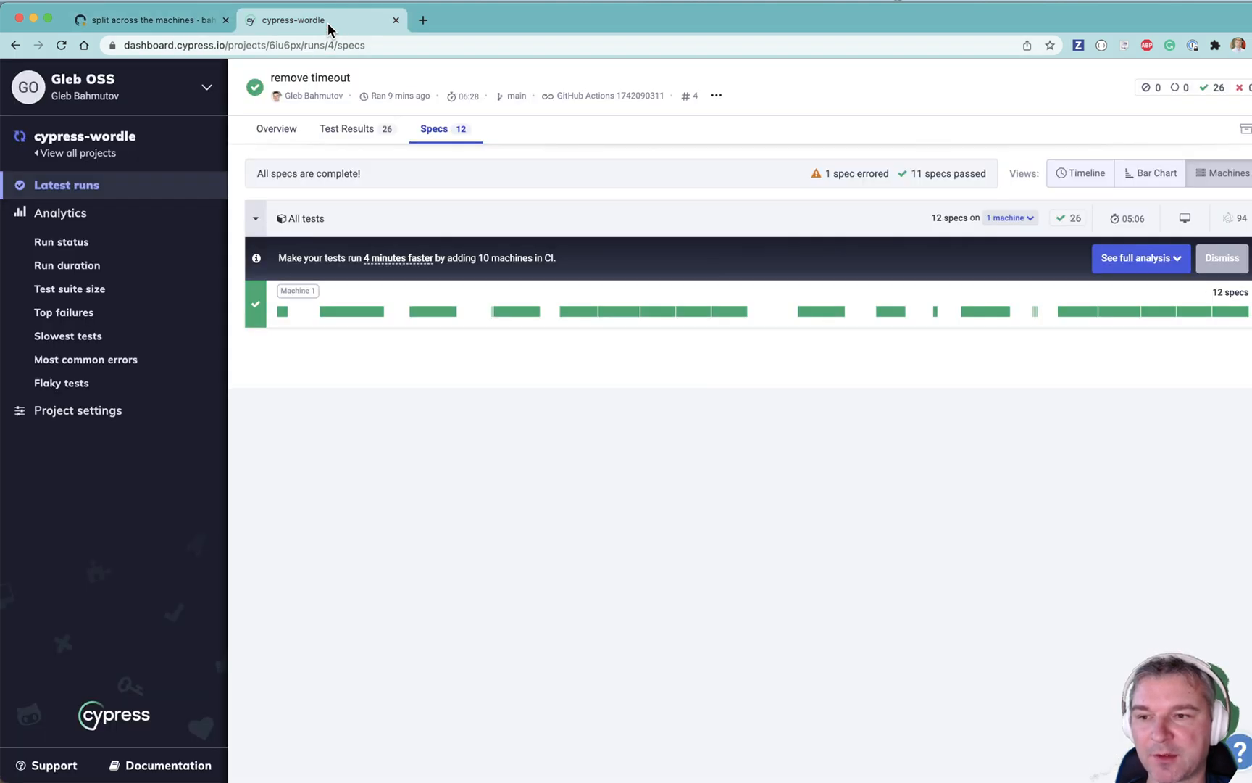
- From Latest runs, show run #5 'split across the machines' specs spread over 5 machines
{"action": "left_click", "coordinate": [67, 185]}
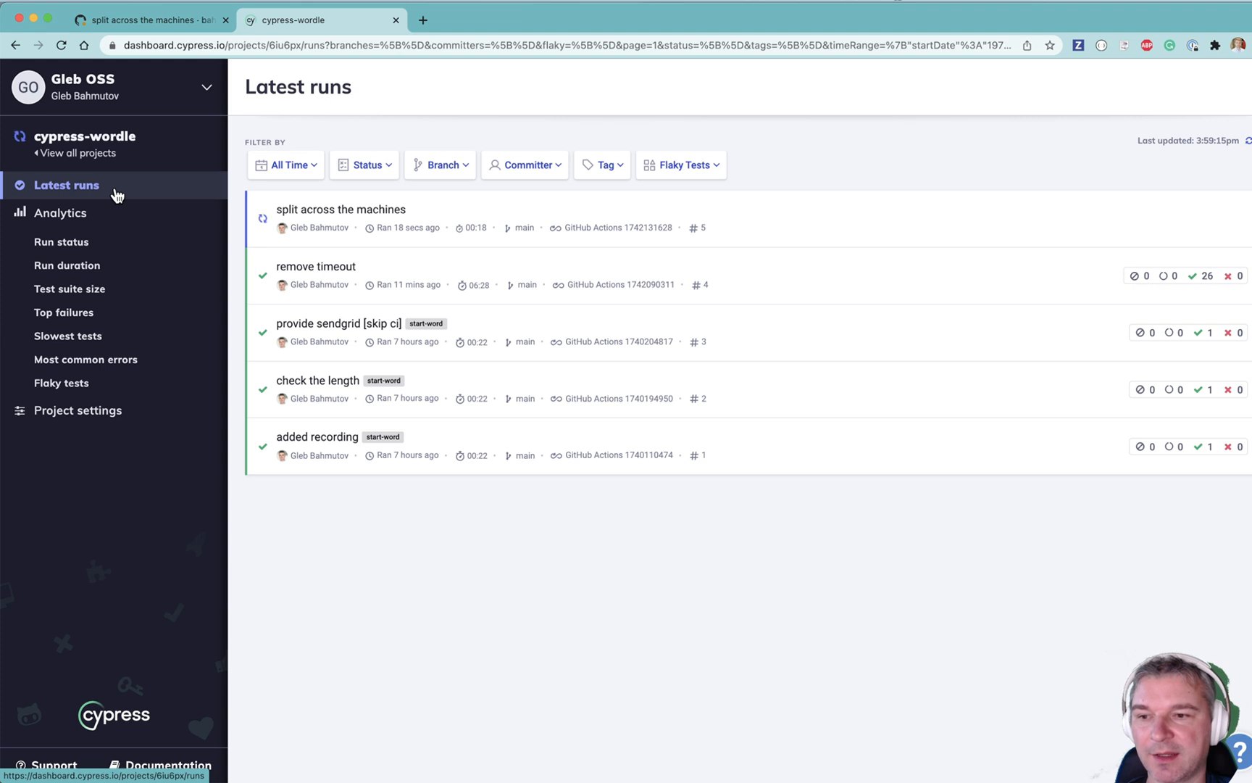
{"action": "left_click", "coordinate": [339, 208]}
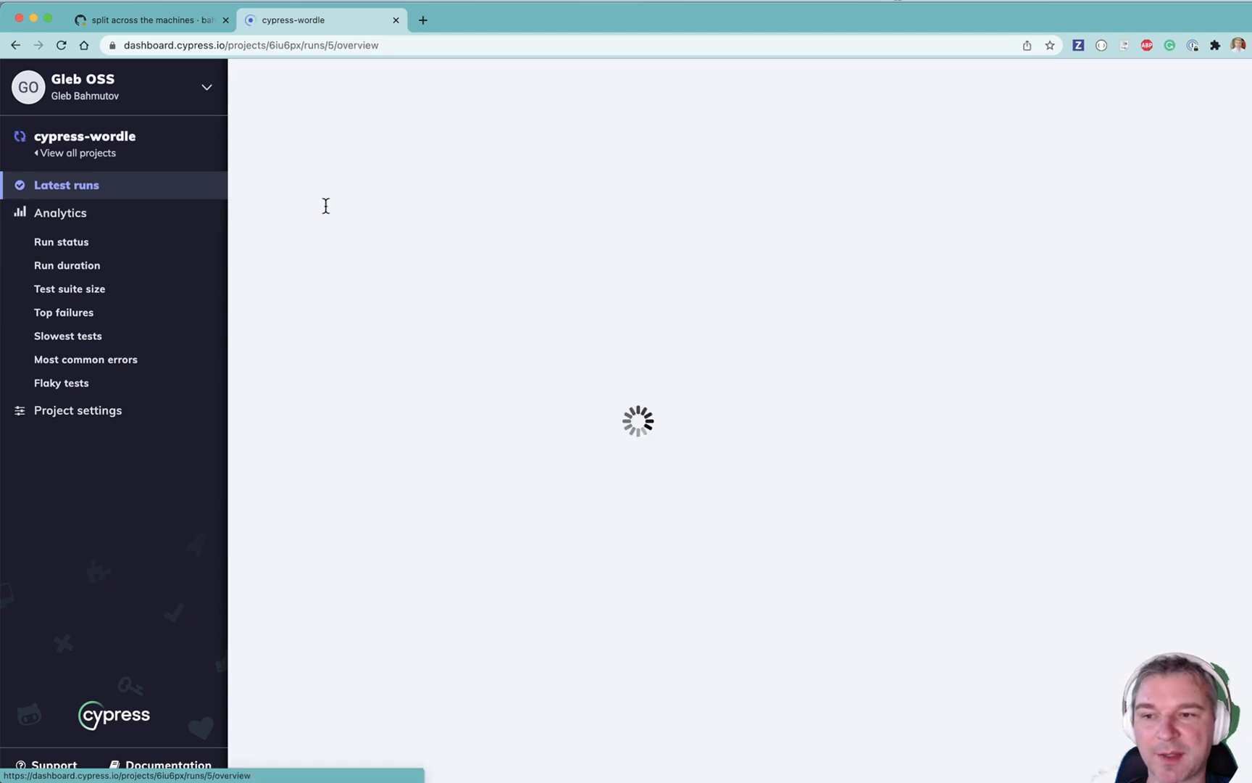
{"action": "left_click", "coordinate": [433, 129]}
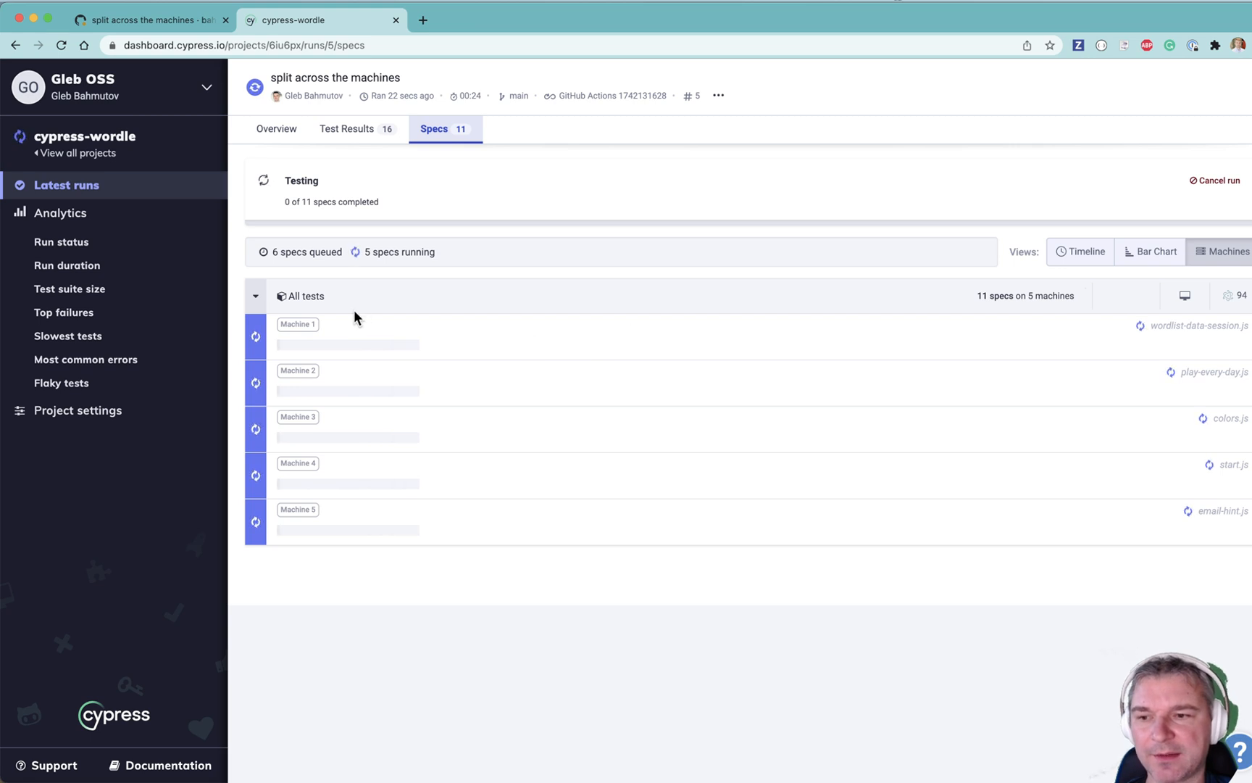
{"action": "mouse_move", "coordinate": [319, 527]}
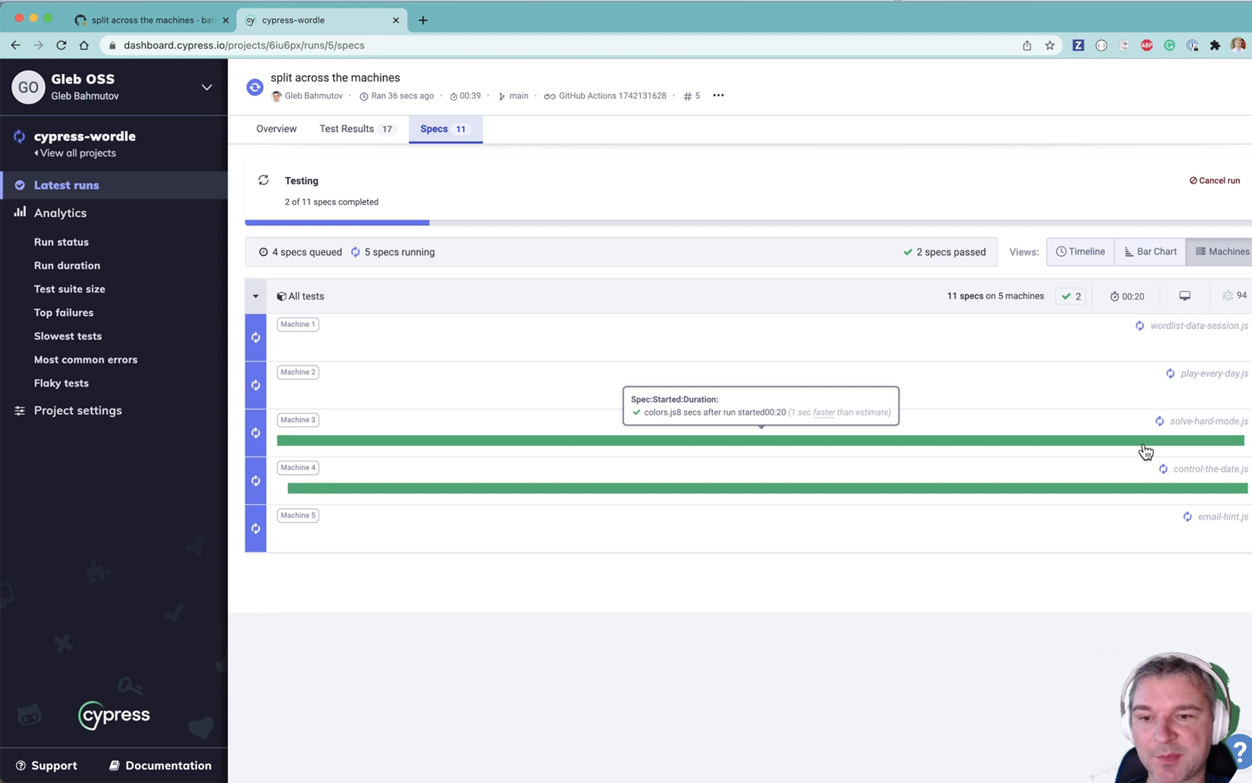
{"action": "mouse_move", "coordinate": [1061, 591]}
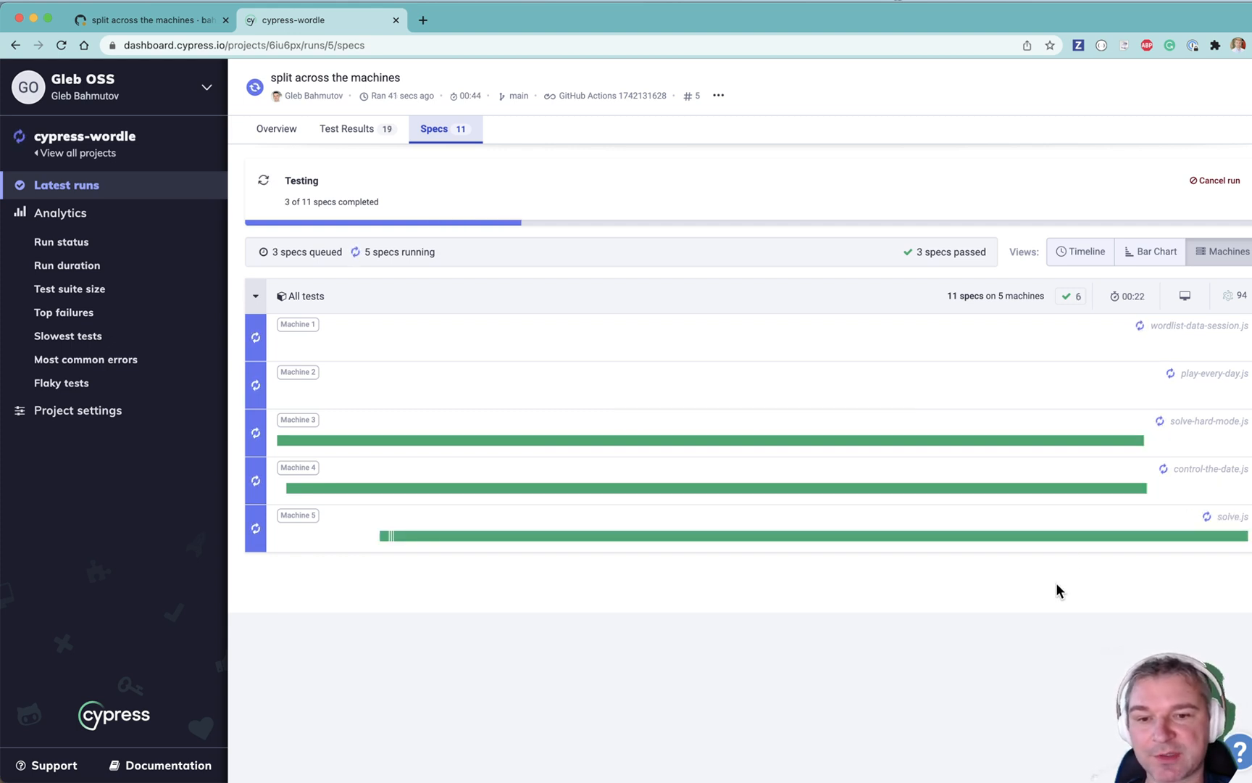
{"action": "left_click", "coordinate": [1079, 252]}
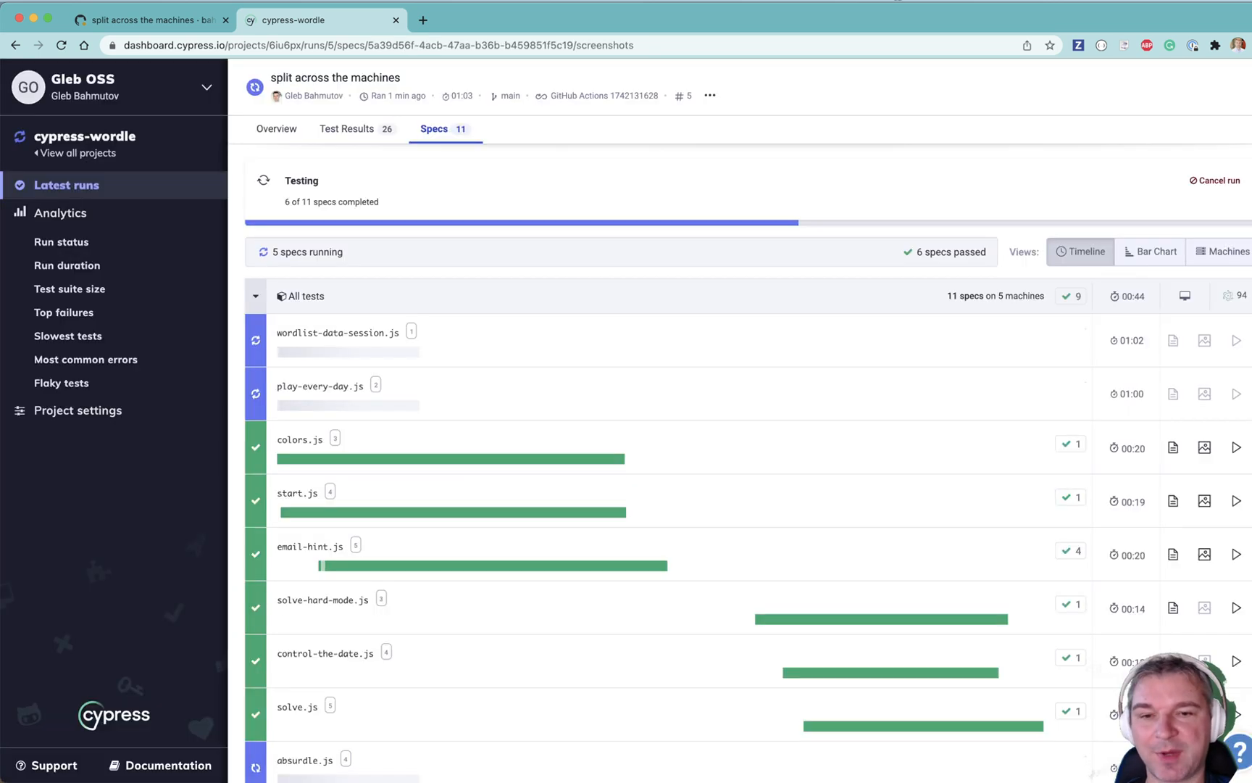
- Scroll the Machines view to follow the 11 specs finishing across the 5 machines
{"action": "scroll", "scroll_direction": "down", "scroll_amount": 3}
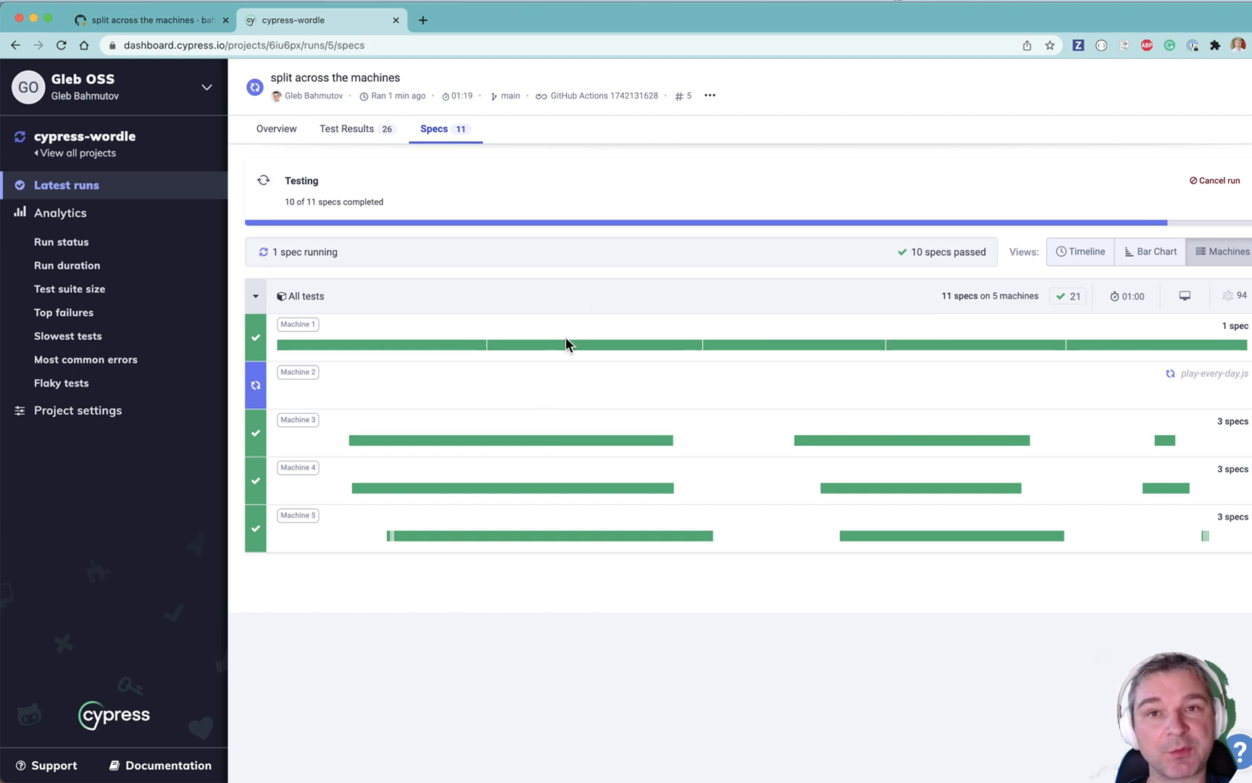
{"action": "mouse_move", "coordinate": [1004, 671]}
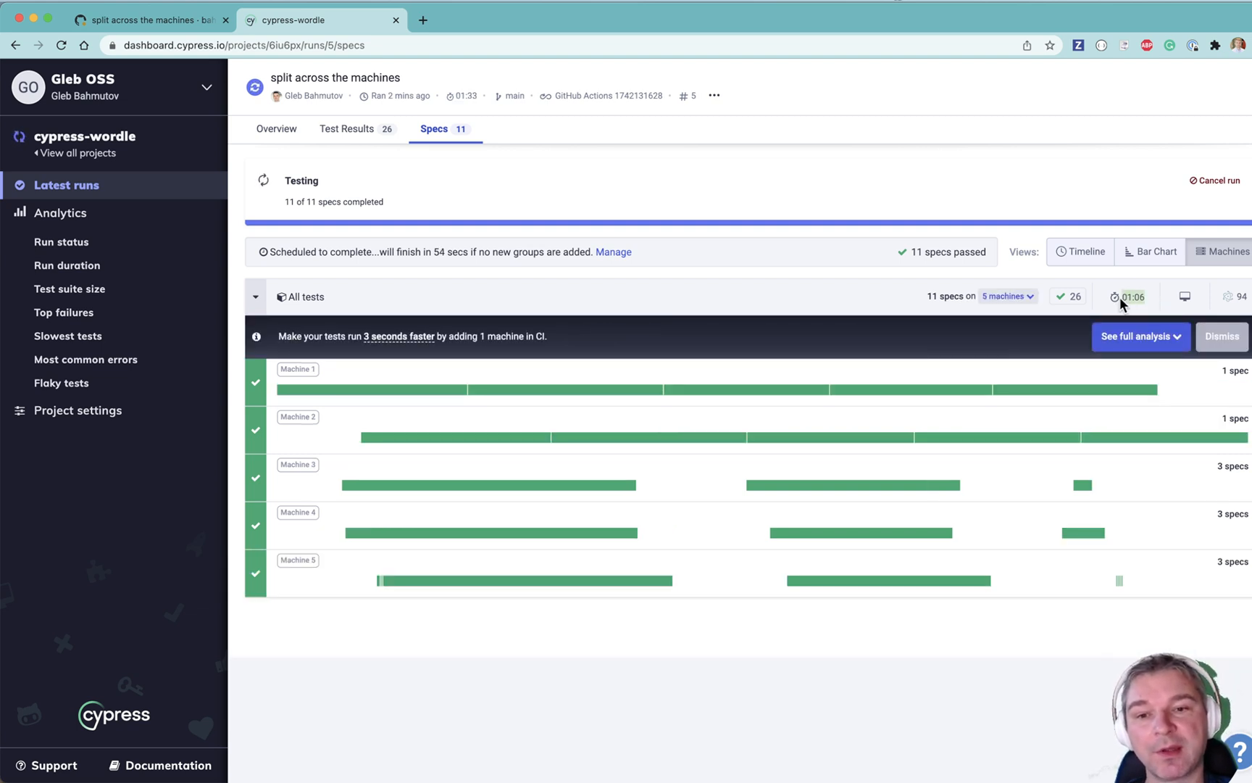
{"action": "mouse_move", "coordinate": [995, 625]}
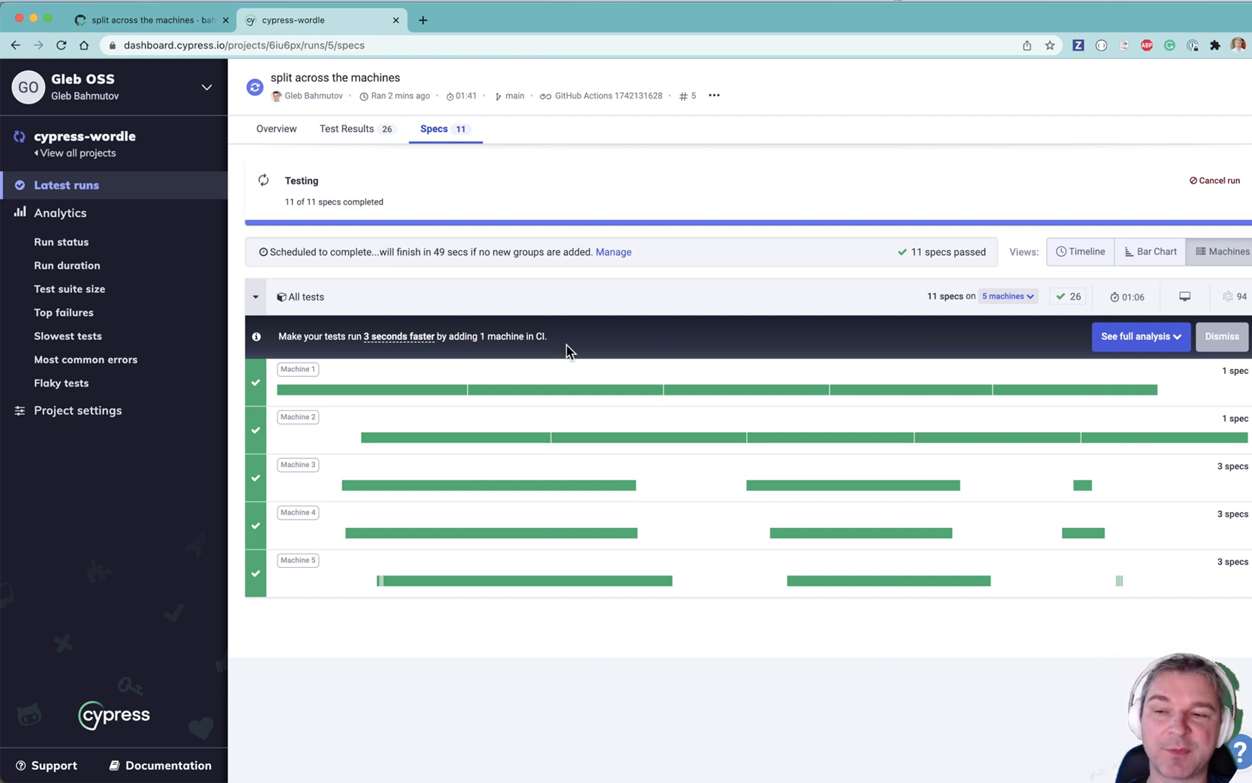
{"action": "mouse_move", "coordinate": [262, 75]}
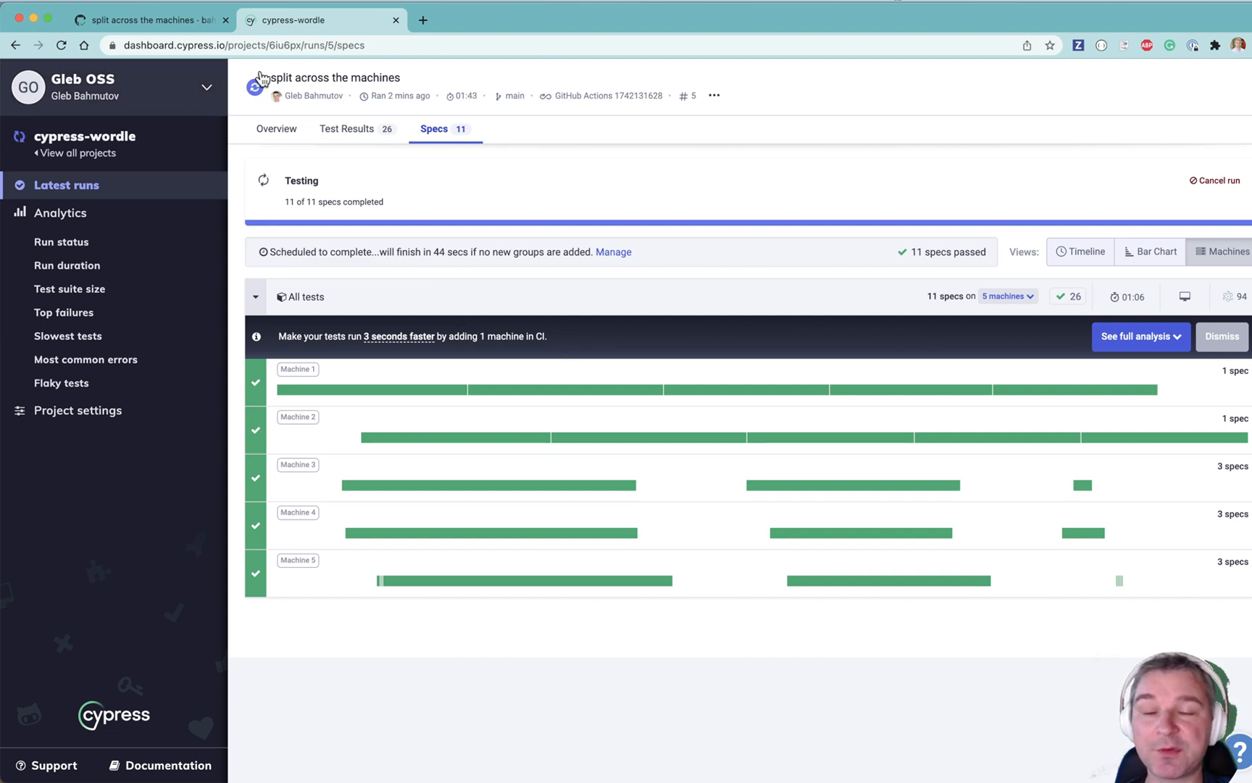
{"action": "mouse_move", "coordinate": [539, 155]}
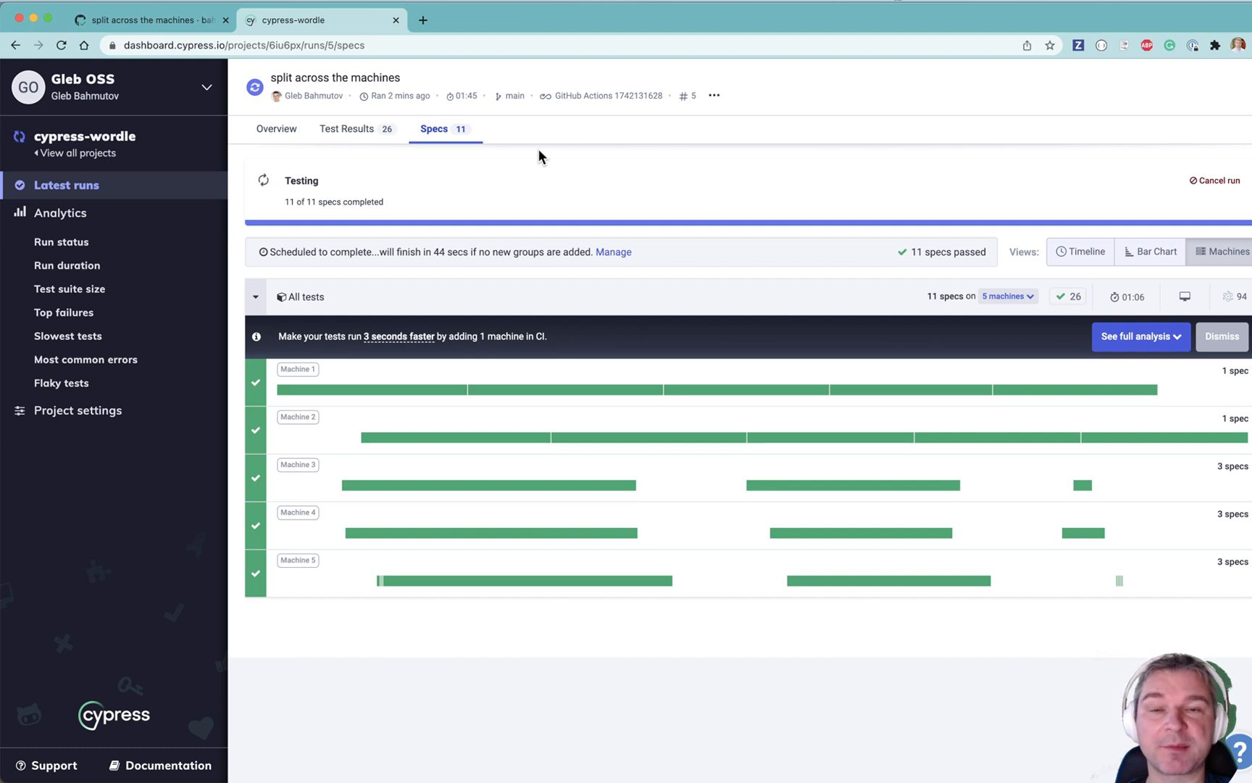